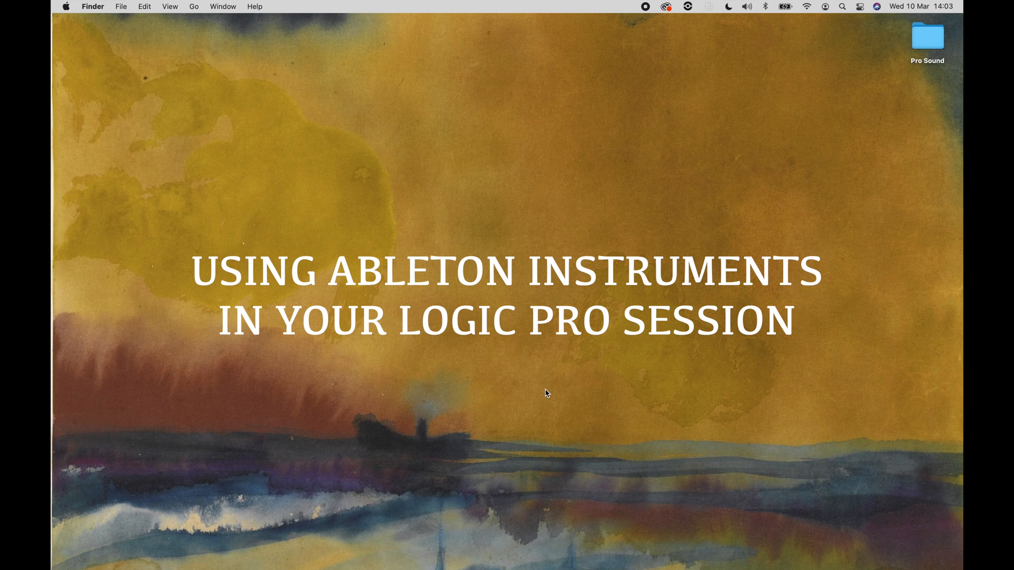
mouse_move(546, 393)
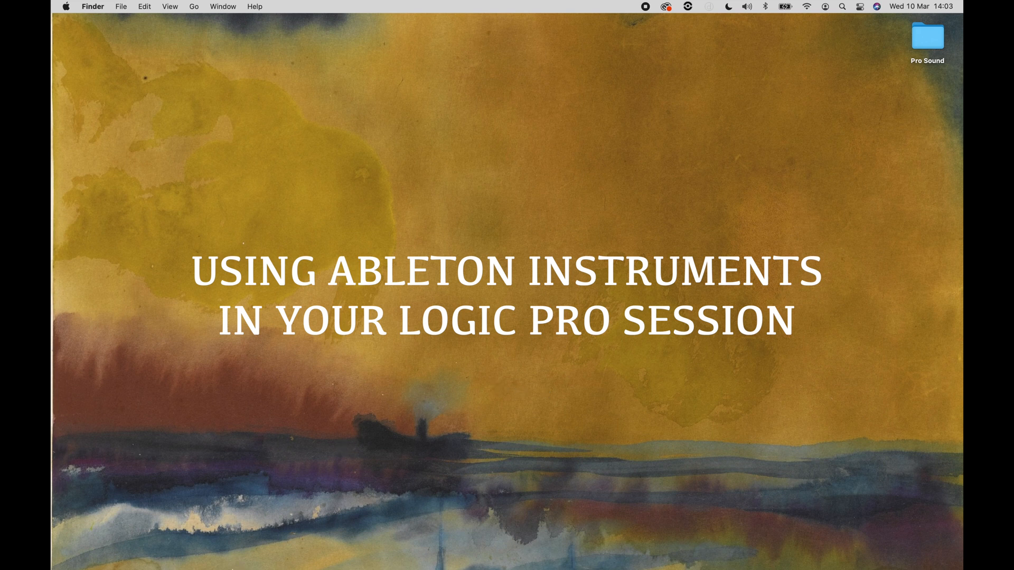
mouse_move(240, 553)
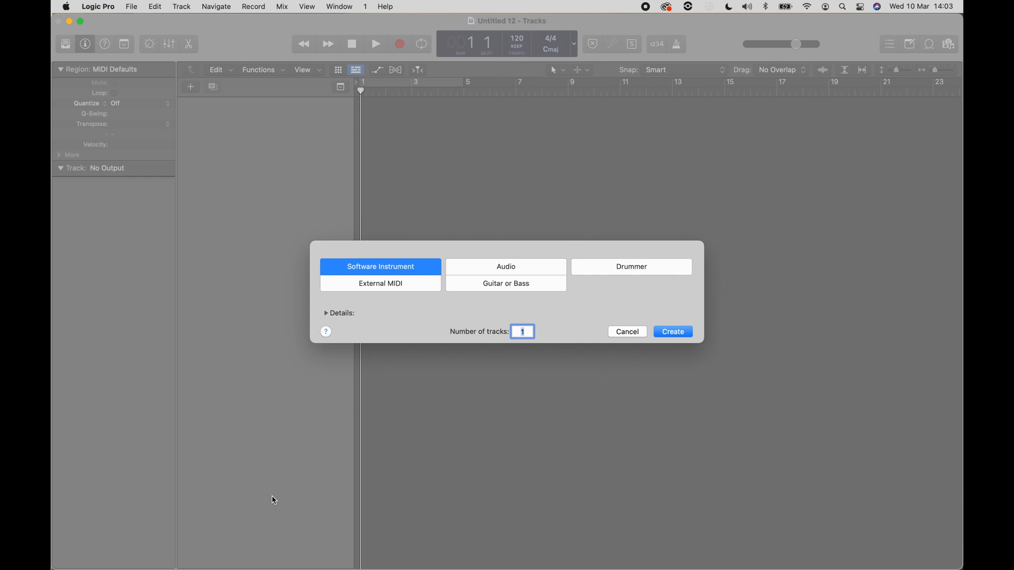
mouse_move(95, 43)
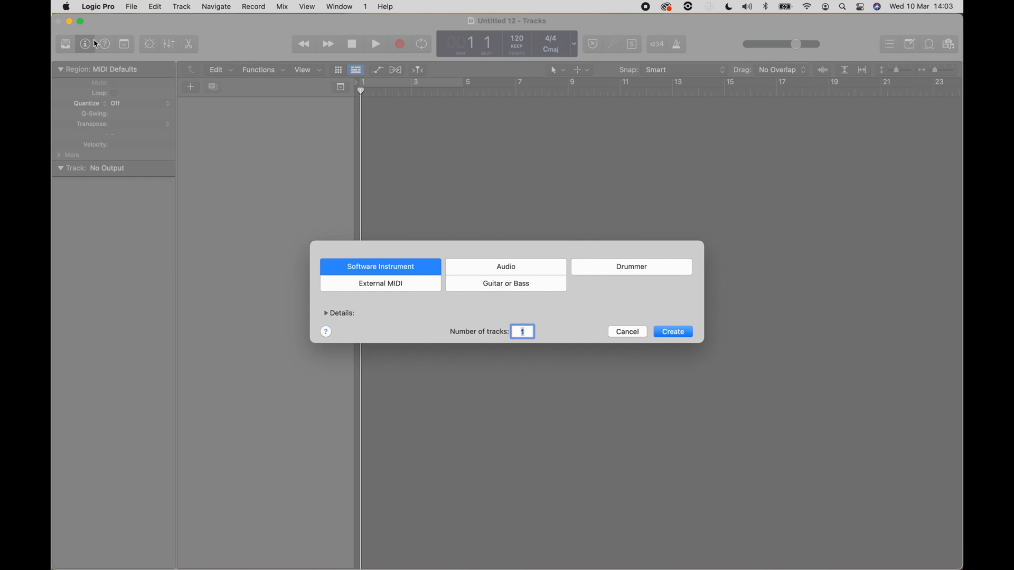
Show the Preferences submenu from the Logic Pro menu
left_click(98, 6)
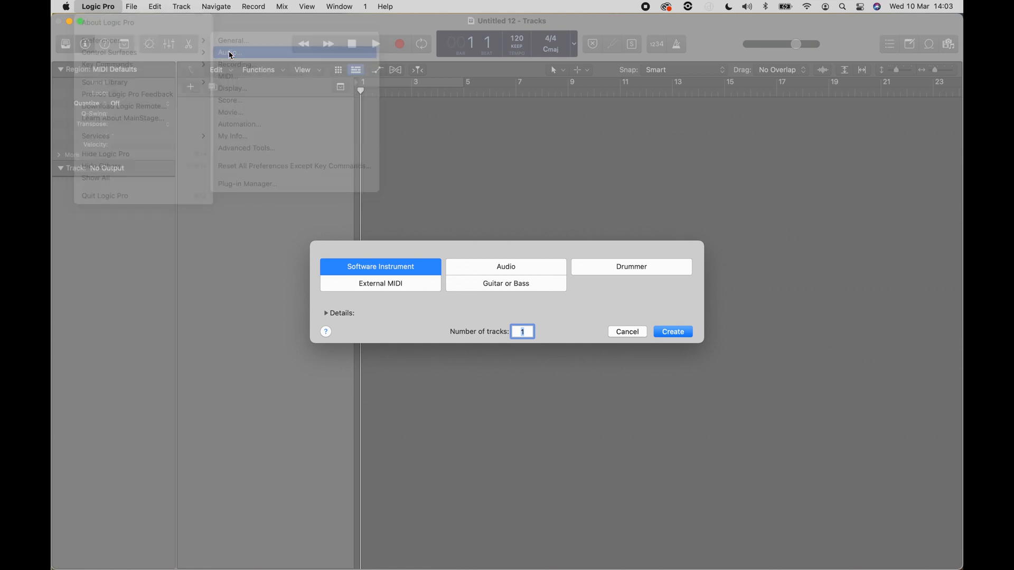
In Audio preferences, set ReWire Behavior to Live Mode, apply it, and close Preferences
left_click(227, 52)
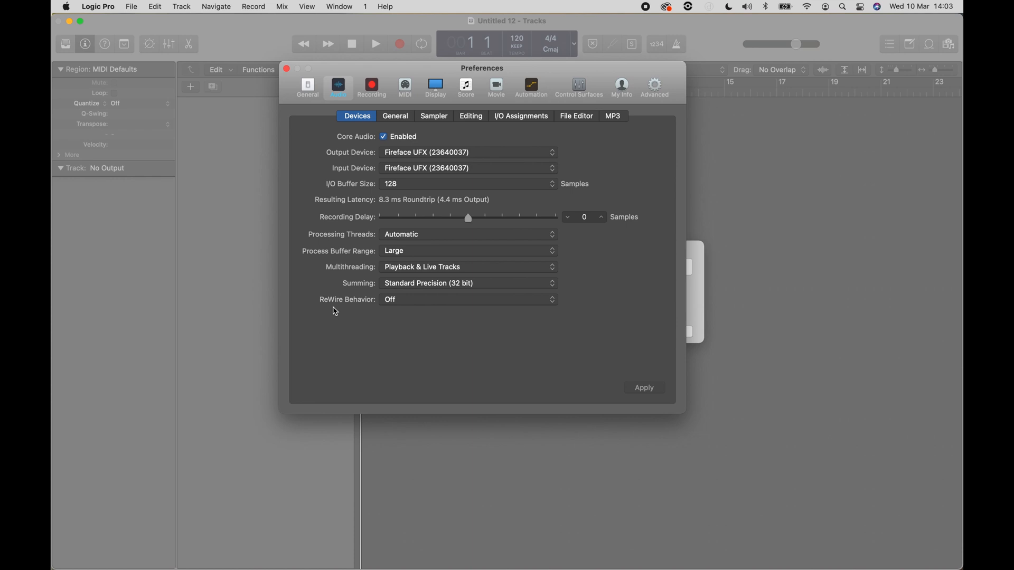
mouse_move(408, 309)
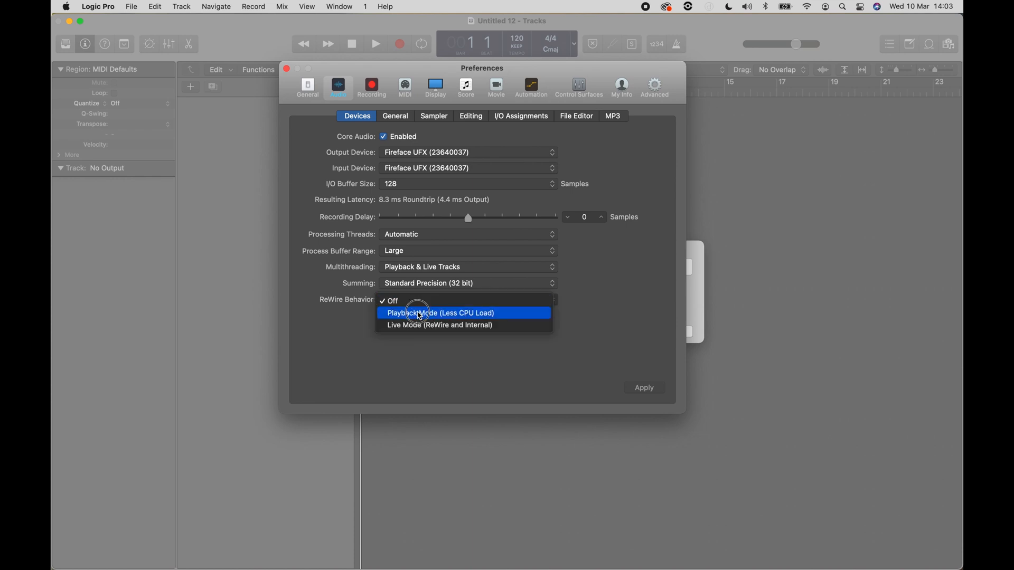
mouse_move(430, 325)
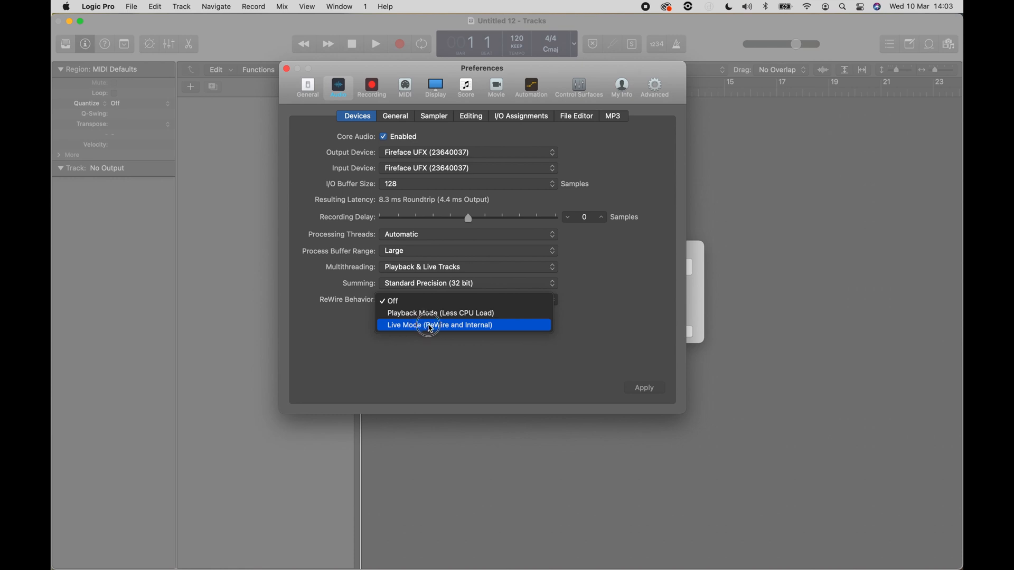
mouse_move(494, 331)
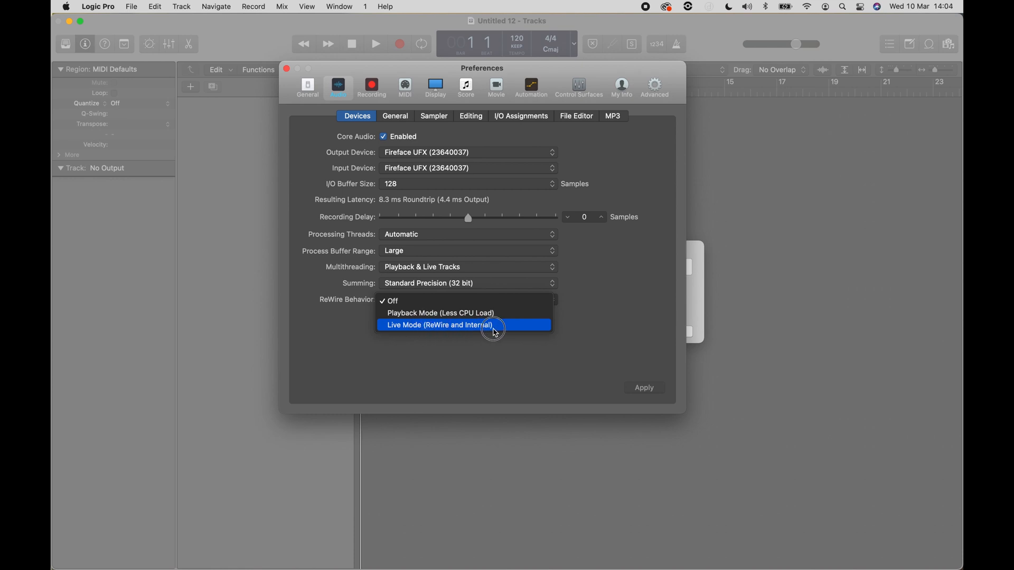
mouse_move(496, 328)
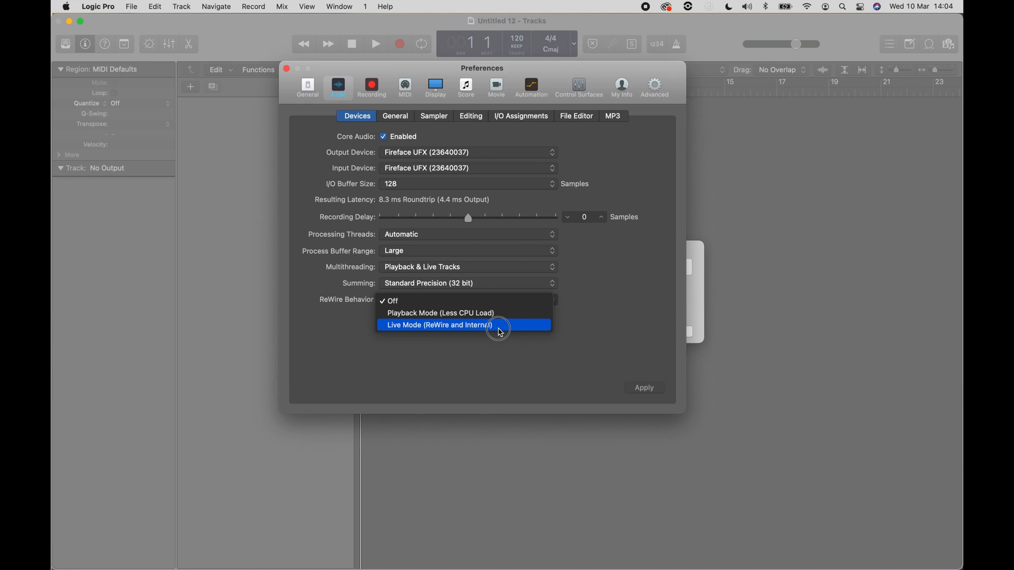
mouse_move(504, 317)
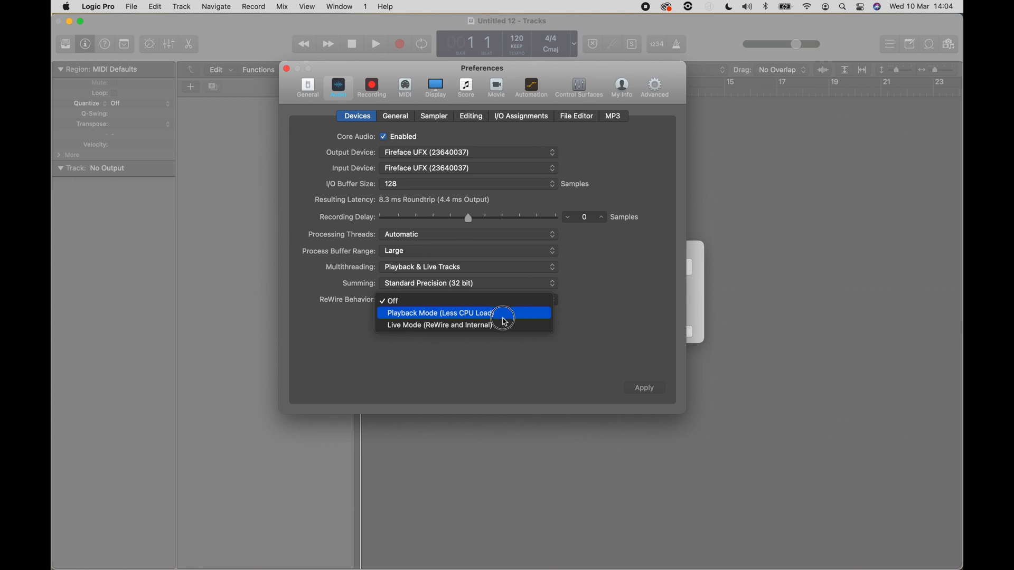
mouse_move(504, 324)
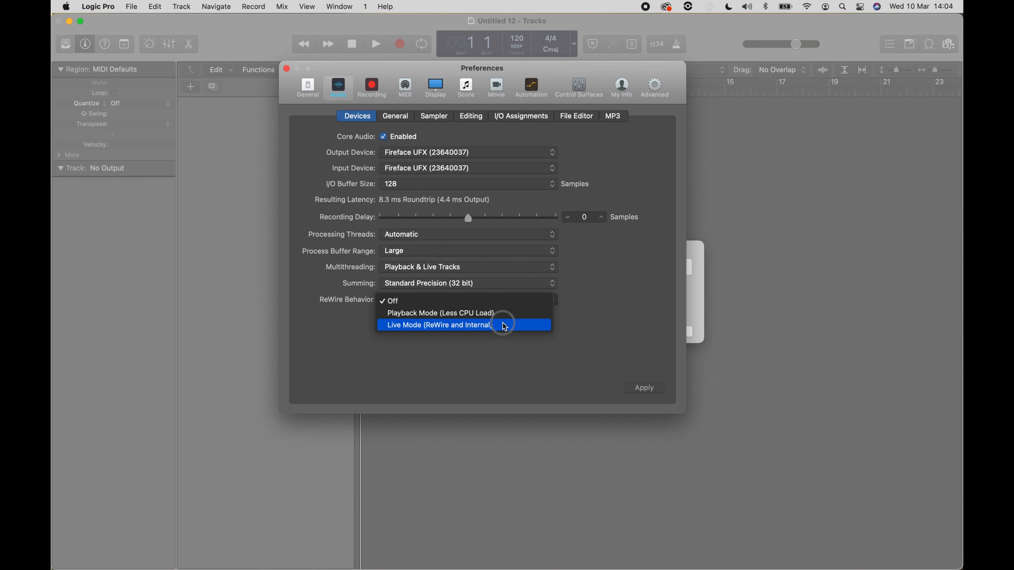
mouse_move(500, 316)
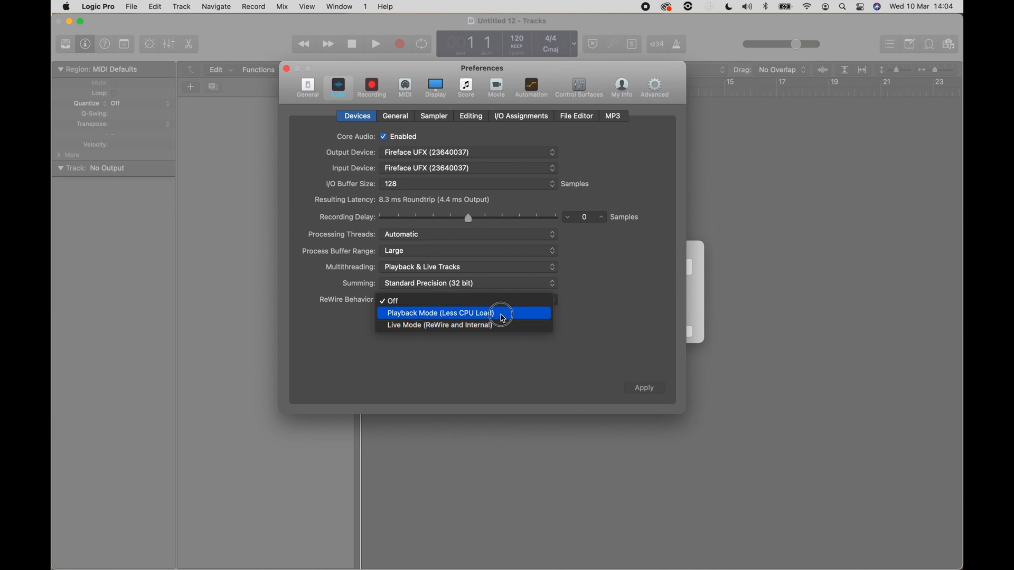
mouse_move(497, 324)
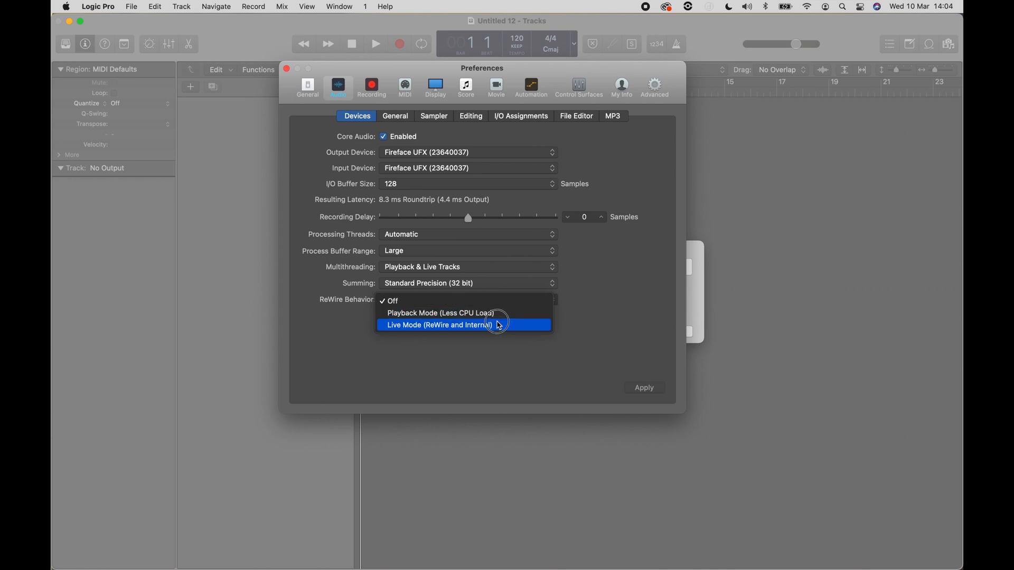
left_click(437, 325)
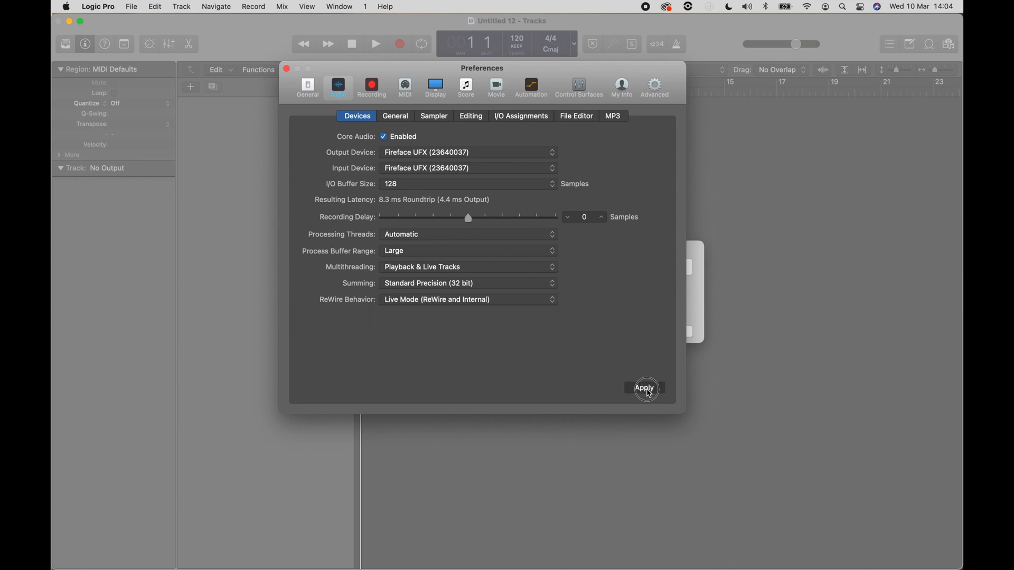
left_click(645, 388)
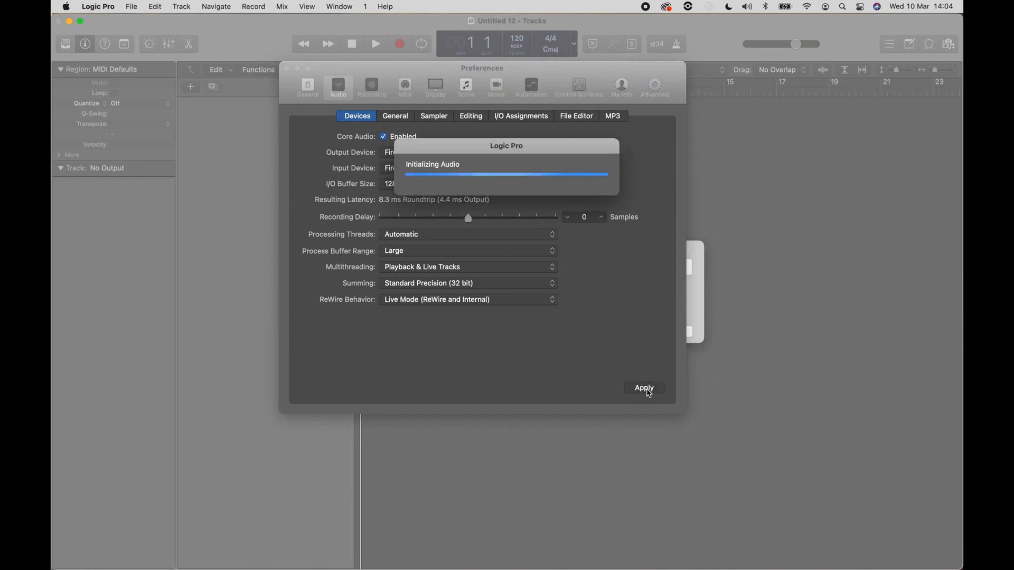
left_click(642, 388)
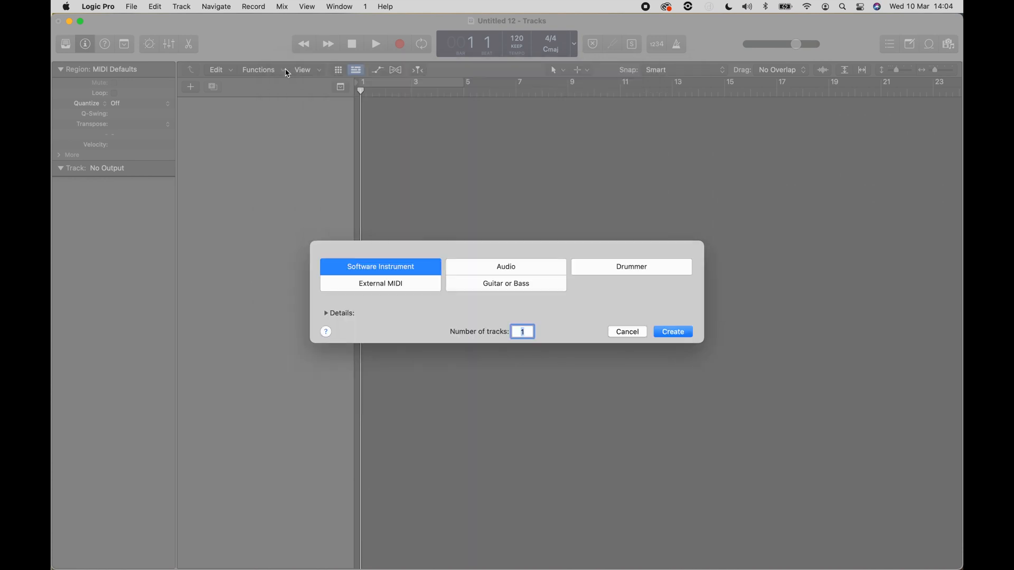
mouse_move(408, 210)
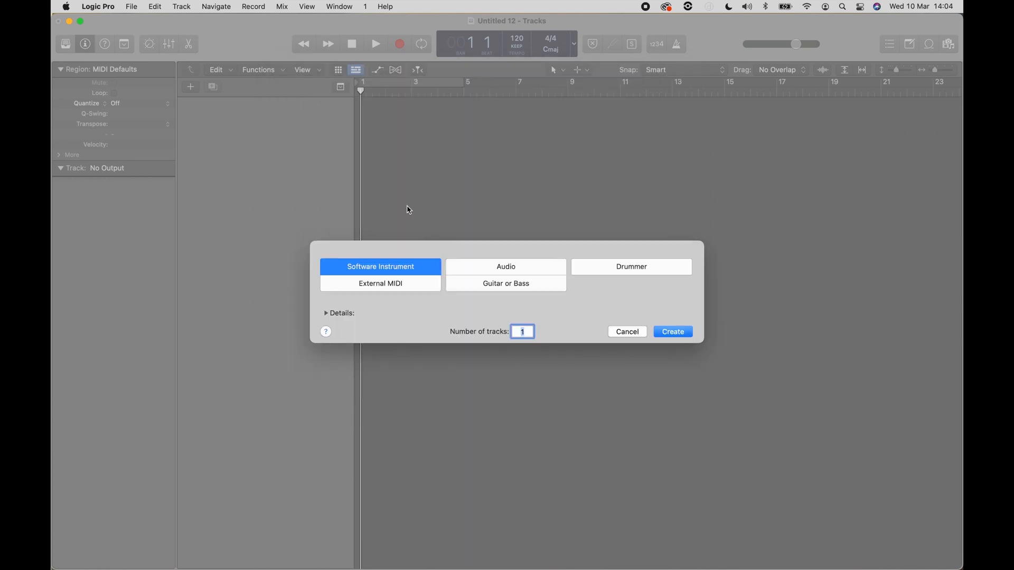
mouse_move(263, 561)
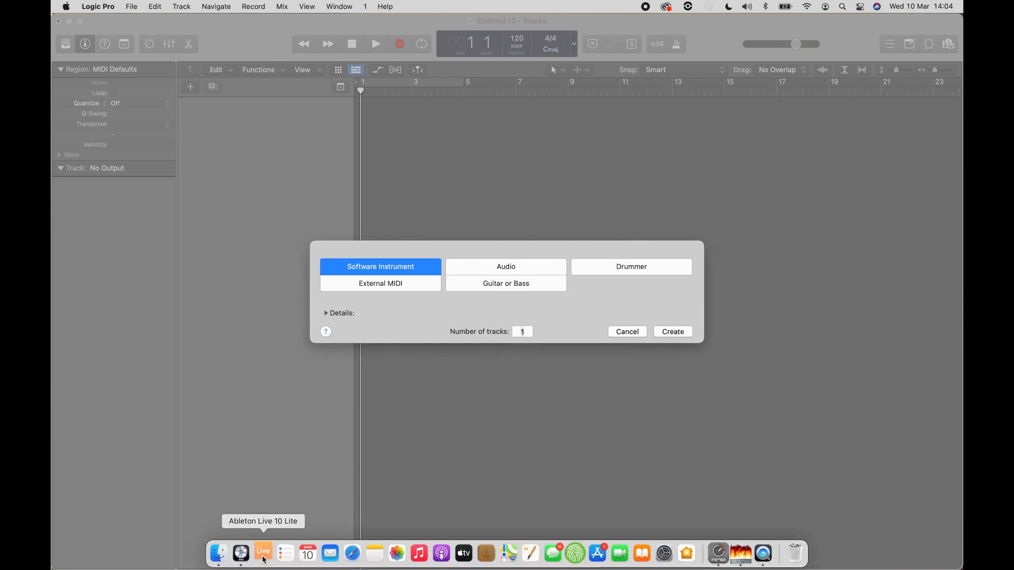
Start Ableton Live 10 Lite from the Dock and bring it to the front
left_click(262, 554)
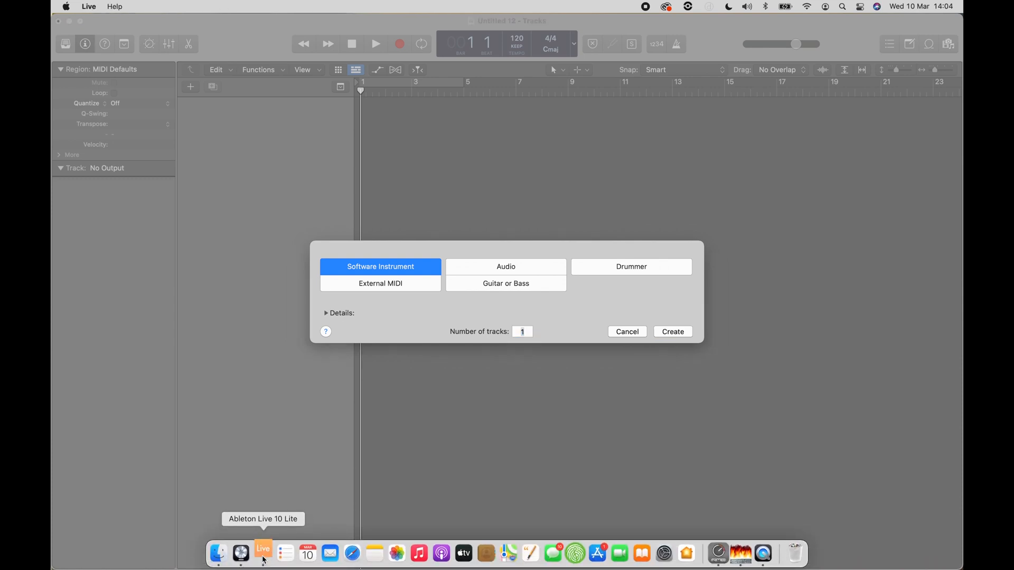
left_click(263, 553)
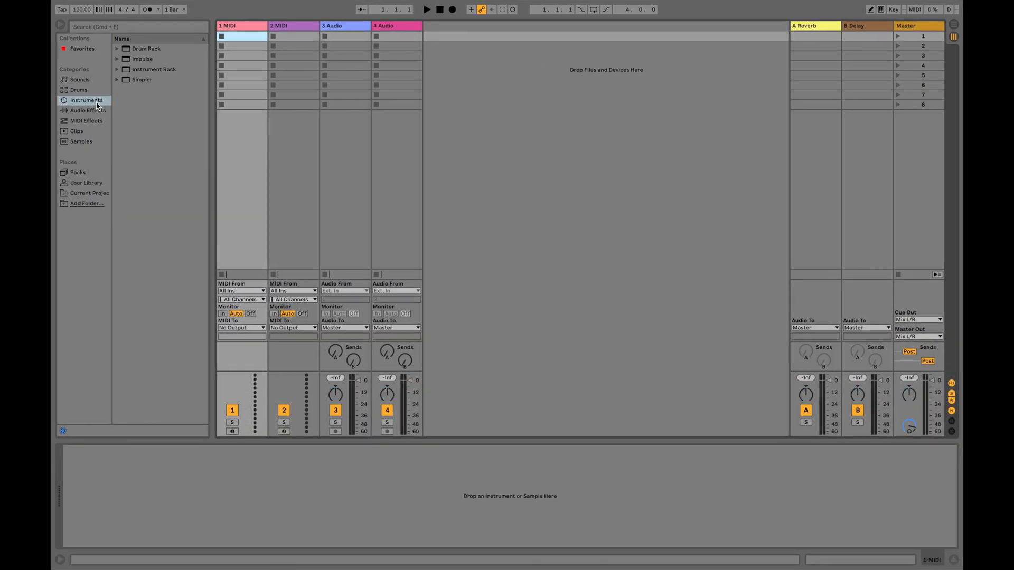
Load Glass Piano.adg from Instrument Rack > Piano & Keys onto Ableton's track 1
double_click(154, 70)
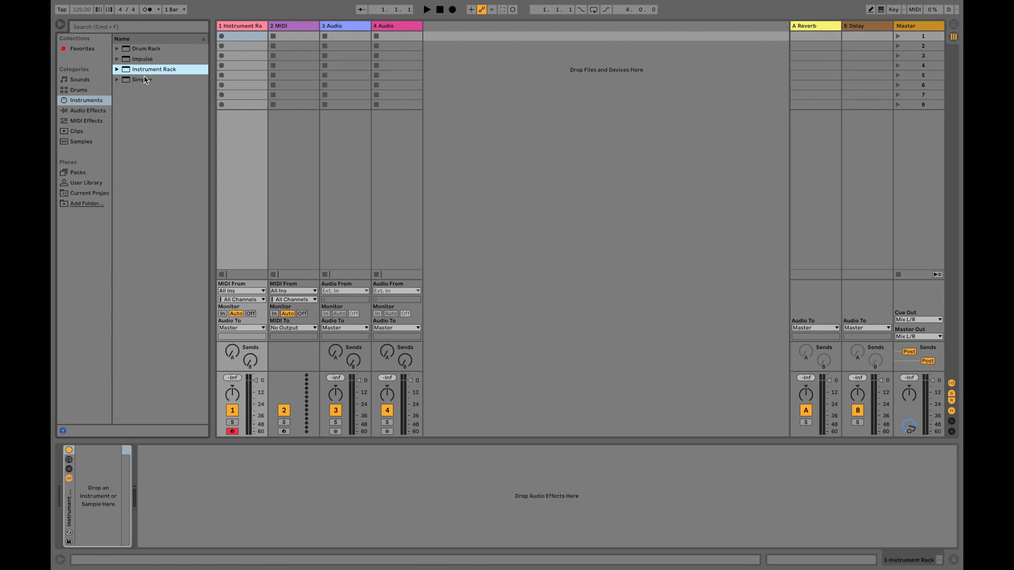
left_click(118, 69)
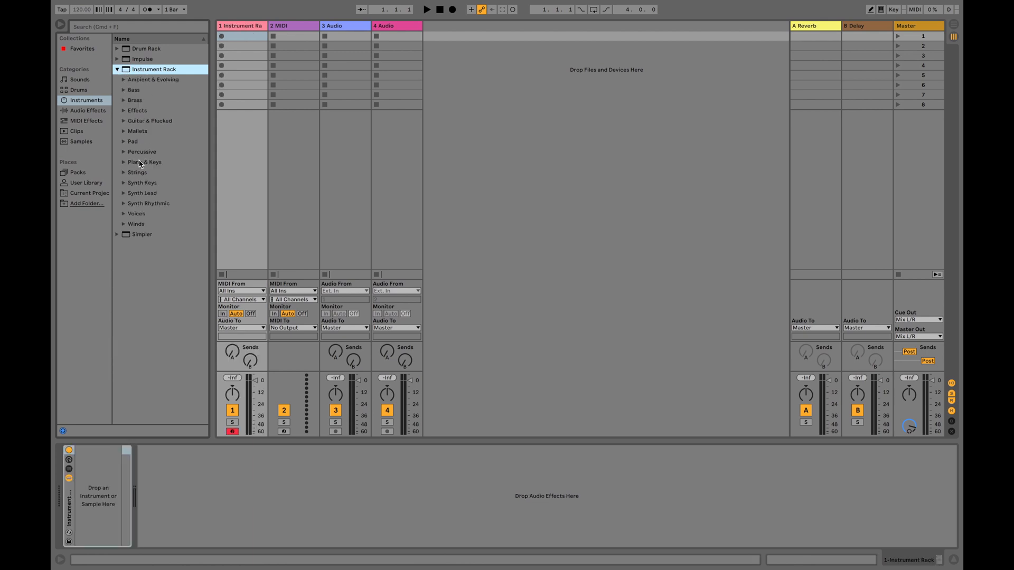
left_click(144, 162)
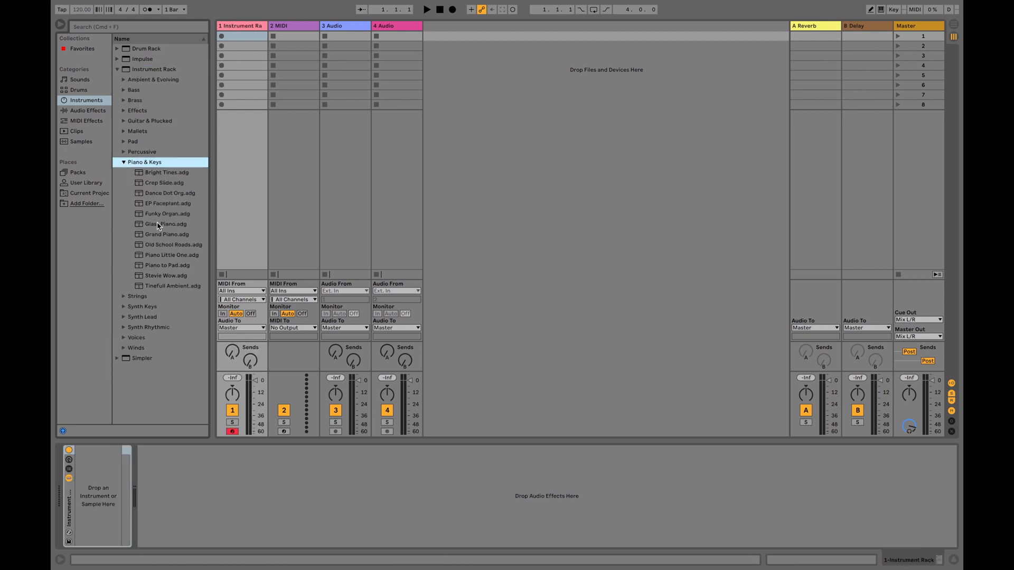
left_click(165, 224)
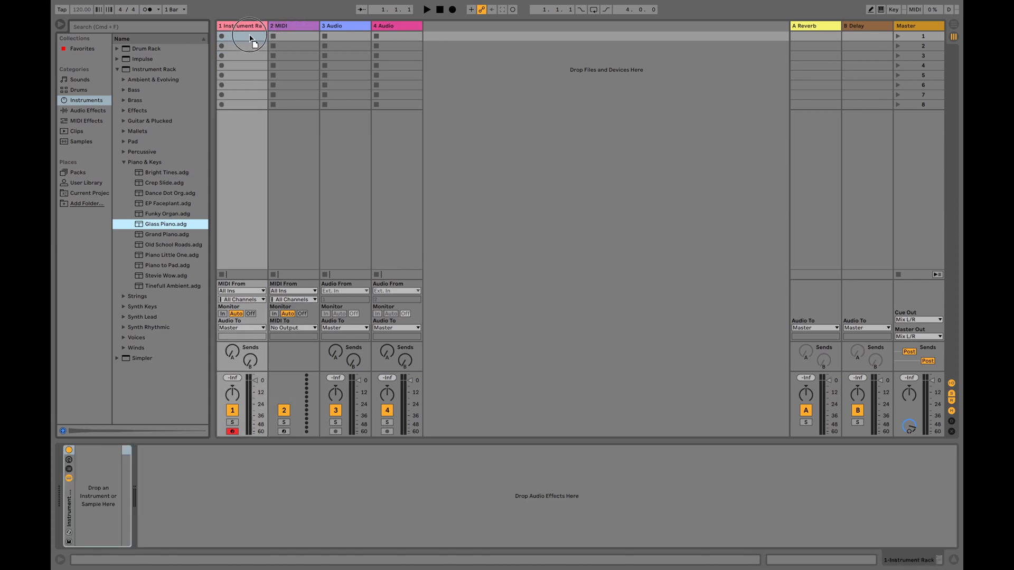
double_click(165, 224)
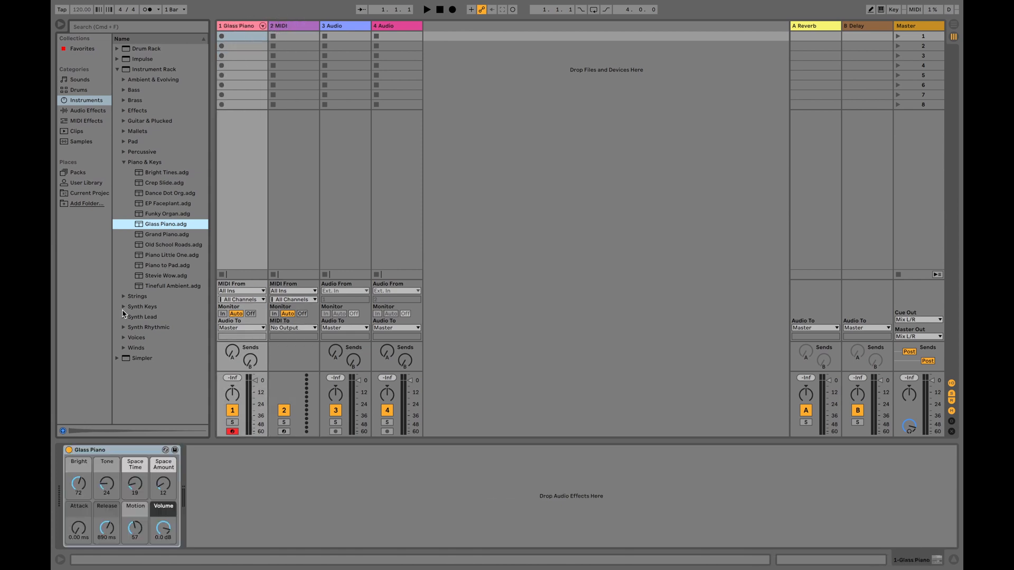
left_click(124, 193)
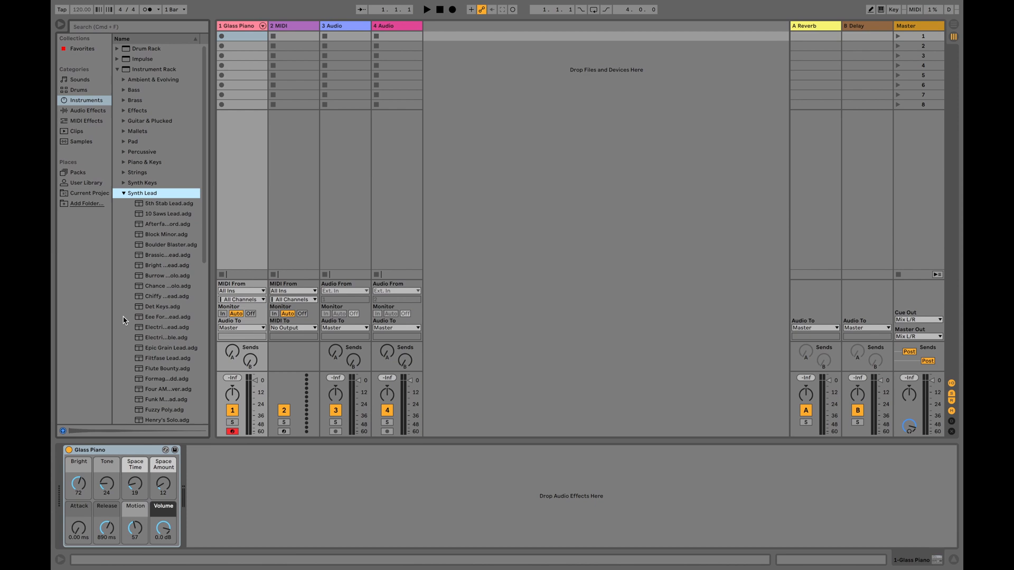
left_click(163, 306)
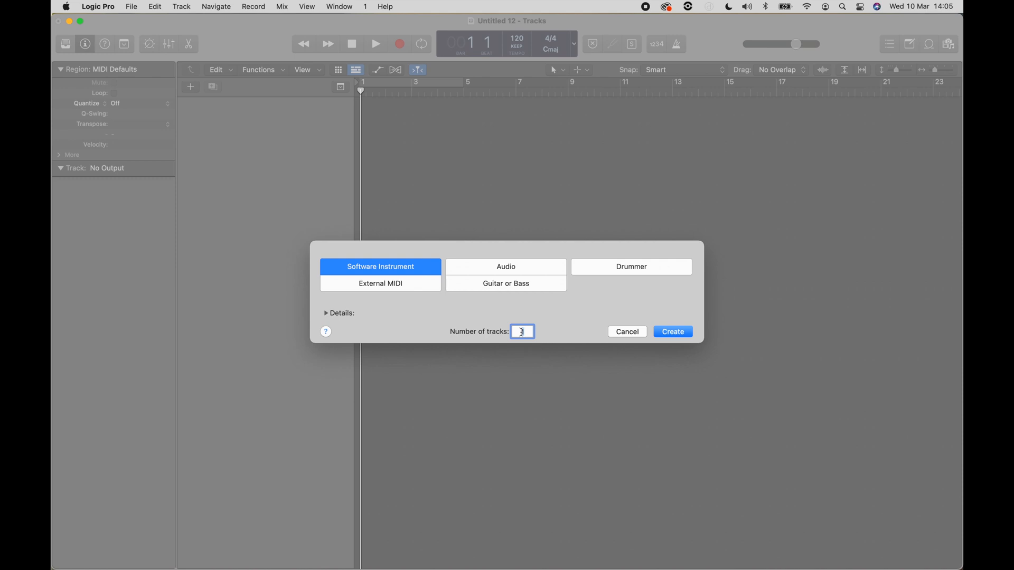
Create two External MIDI tracks, Off 1 and Off 2, on channels 1 and 2
left_click(380, 284)
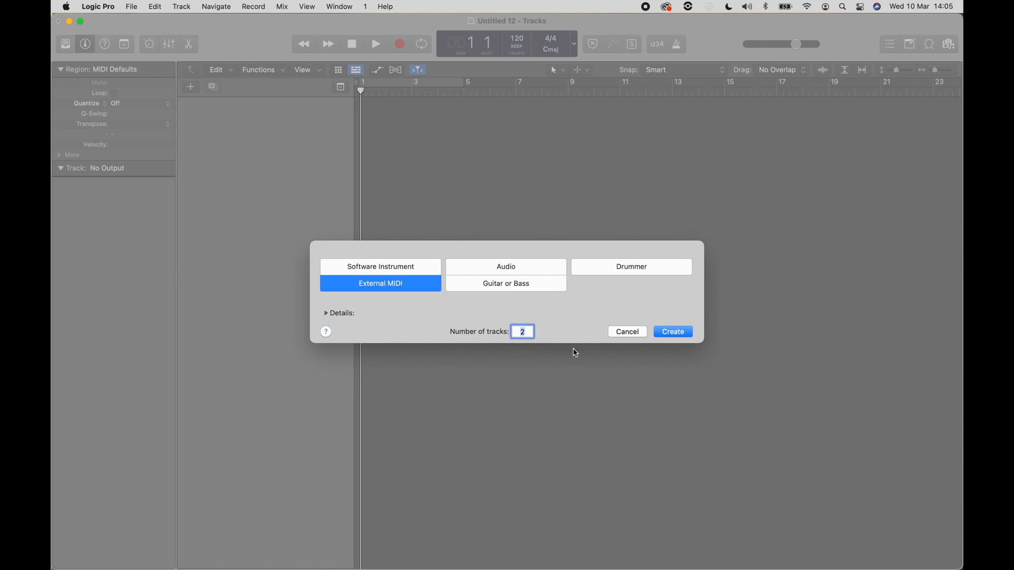
left_click(672, 332)
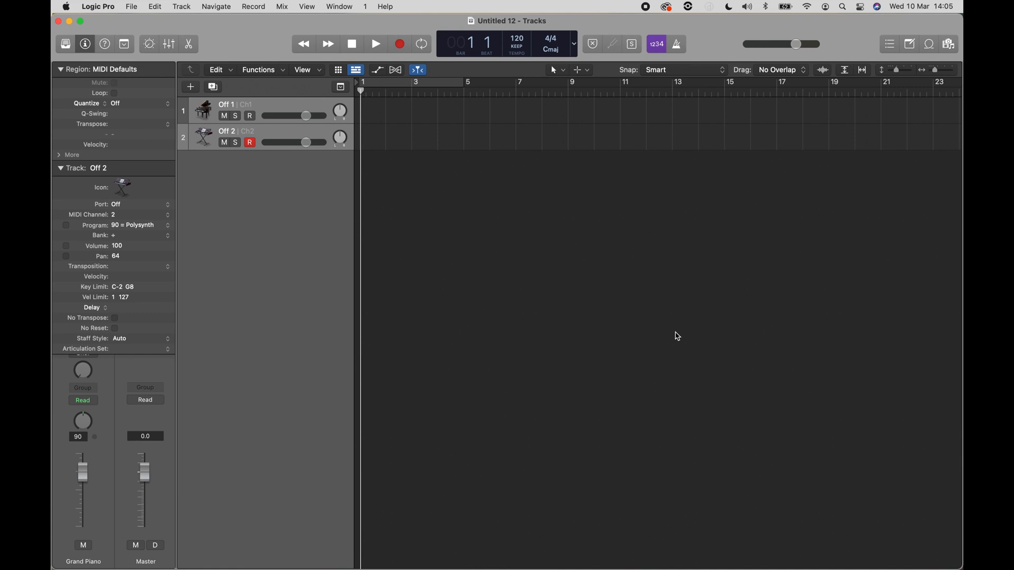
left_click(59, 168)
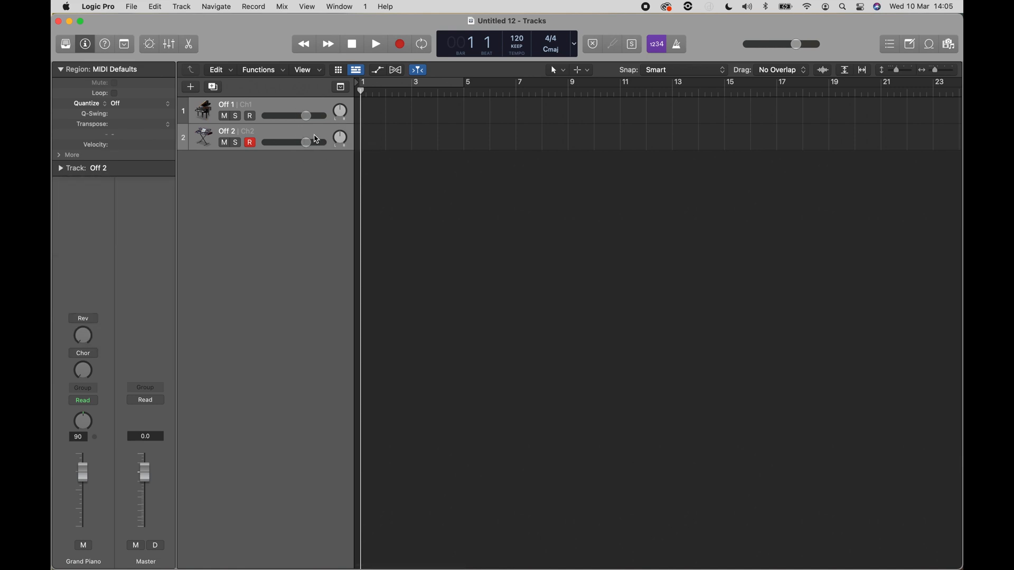
mouse_move(834, 89)
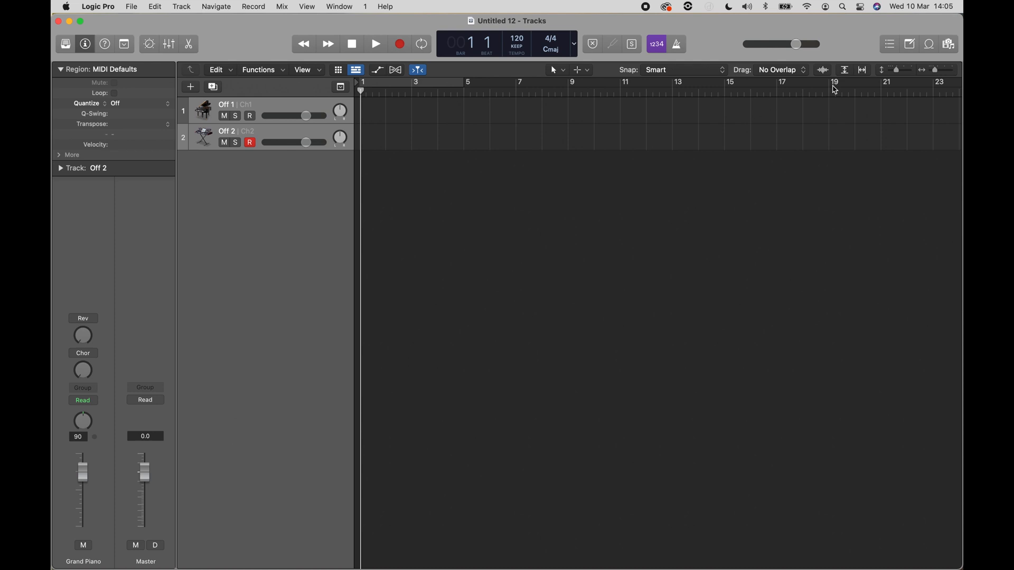
left_click(249, 116)
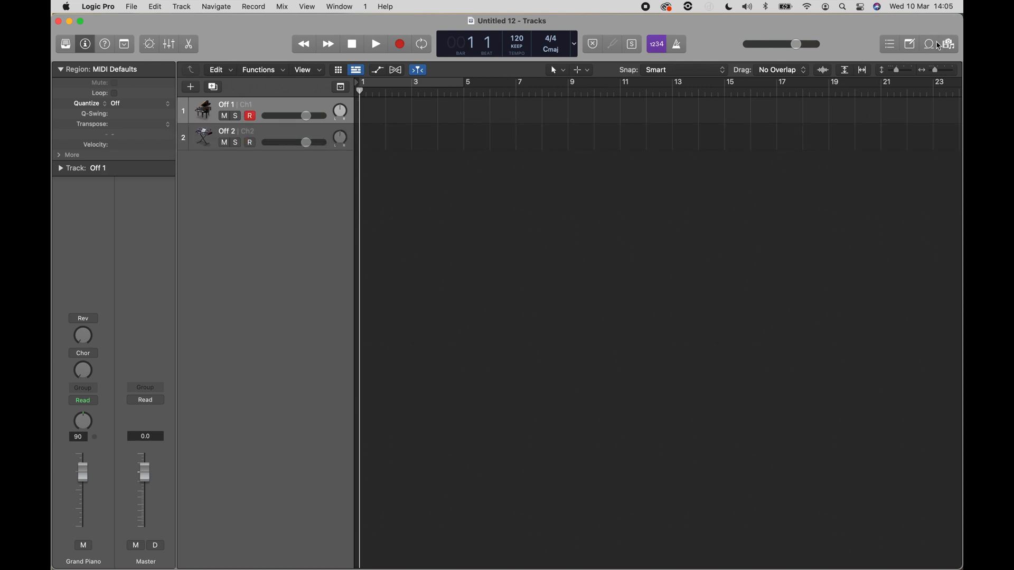
Search loops for 'class' and place Classical Piano Left 01 and Right 1 on tracks 1 and 2
left_click(930, 44)
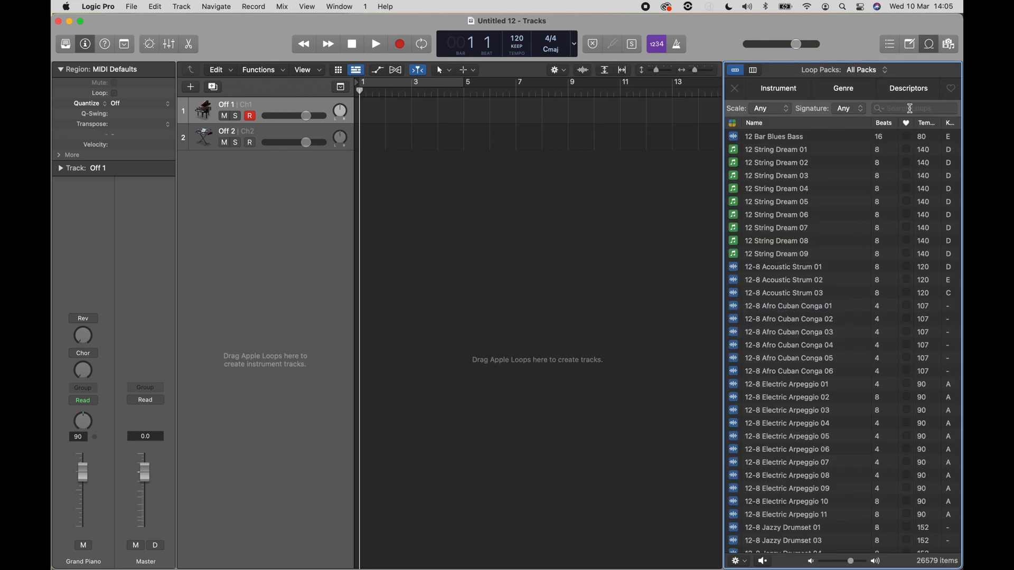
left_click(912, 108)
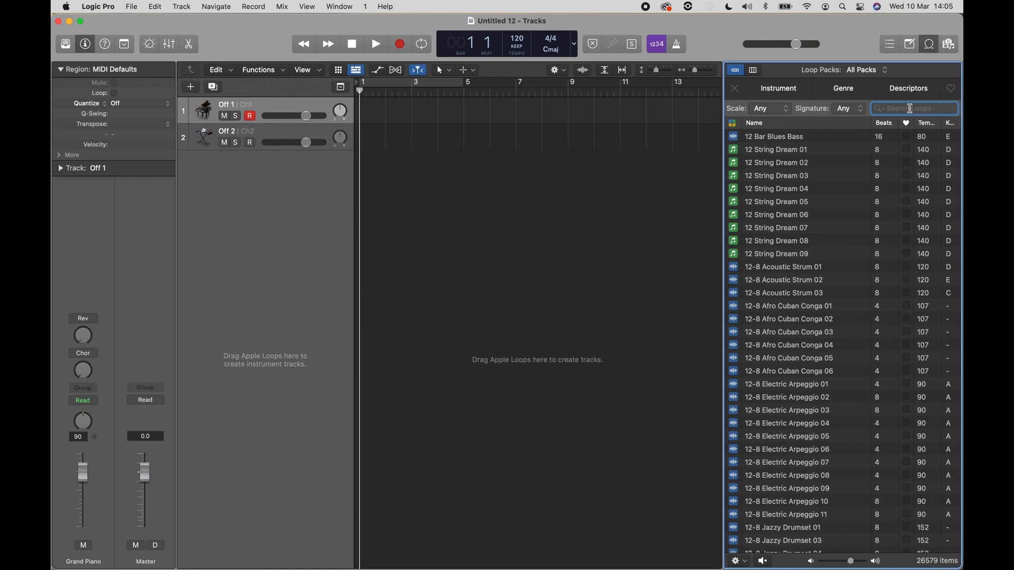
type("classical piano")
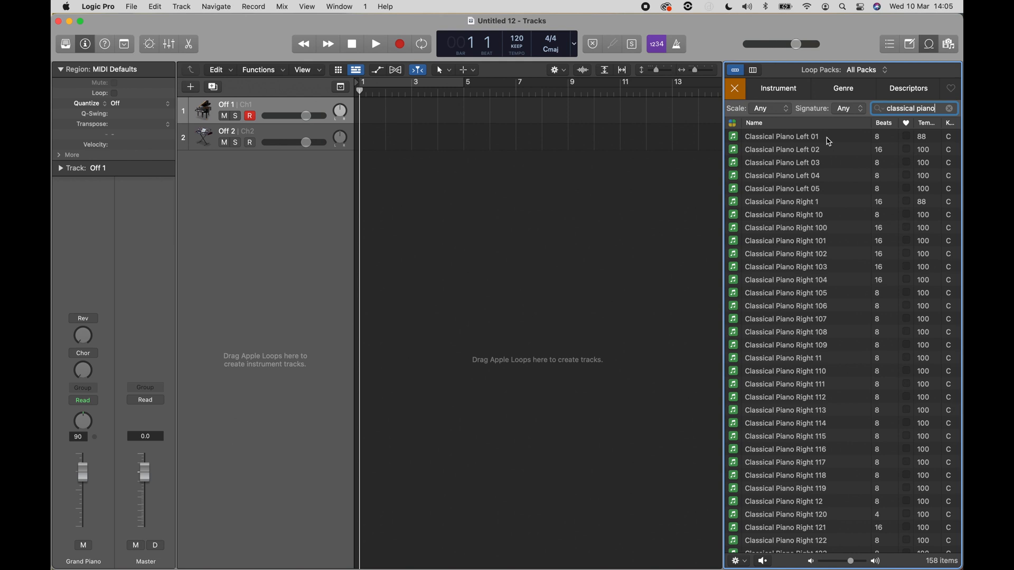
mouse_move(818, 555)
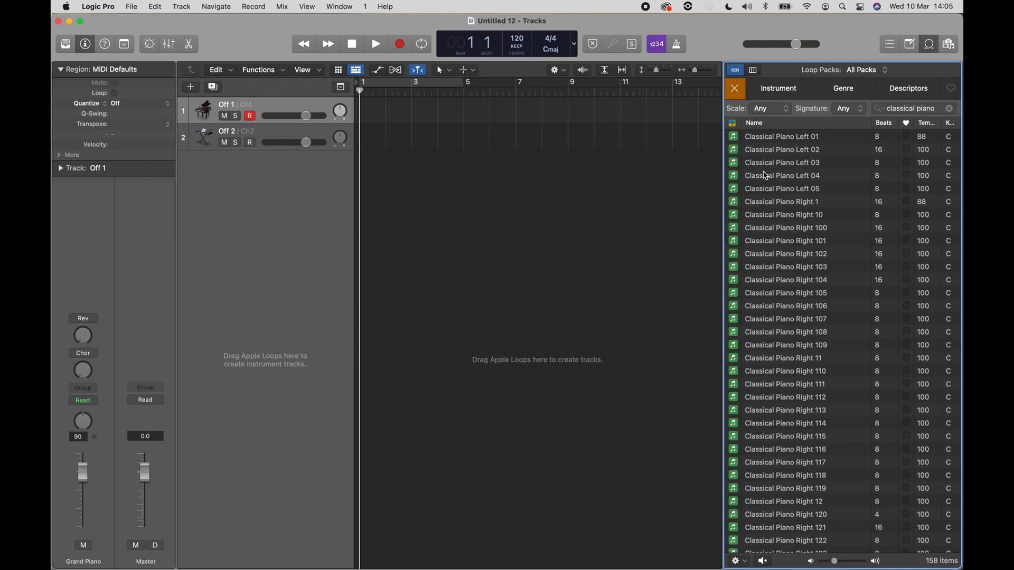
left_click(782, 136)
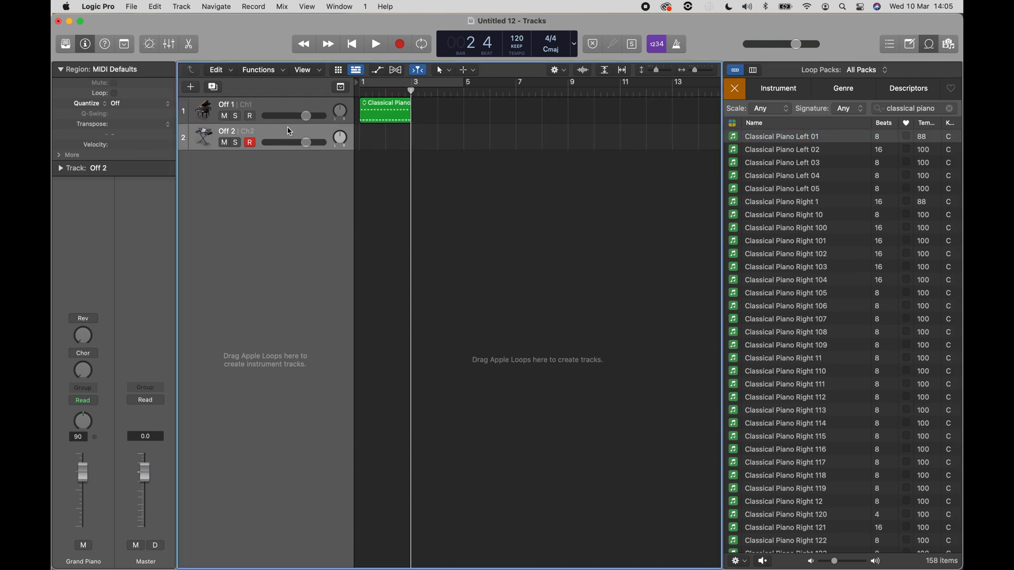
mouse_move(794, 208)
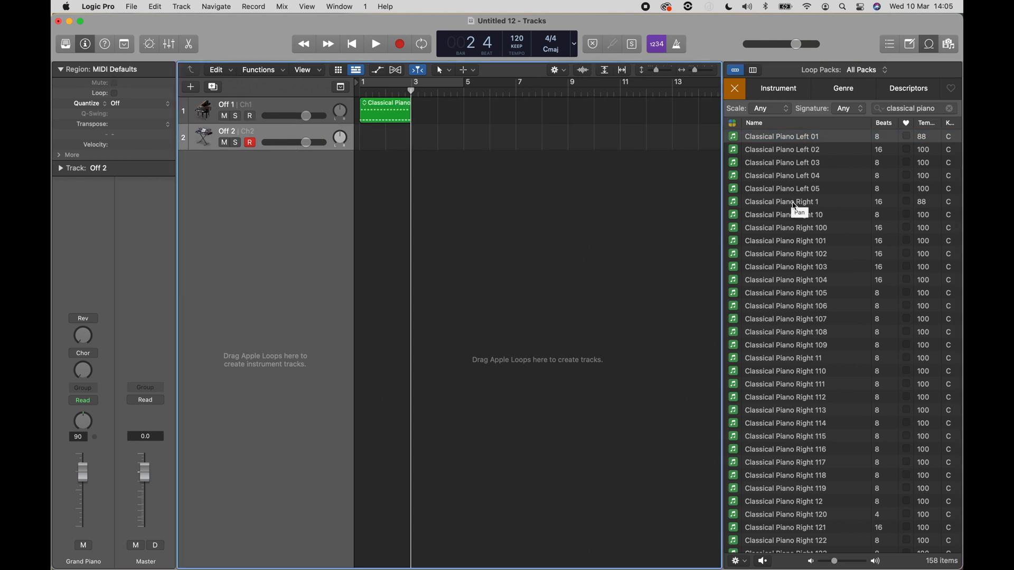
left_click(781, 201)
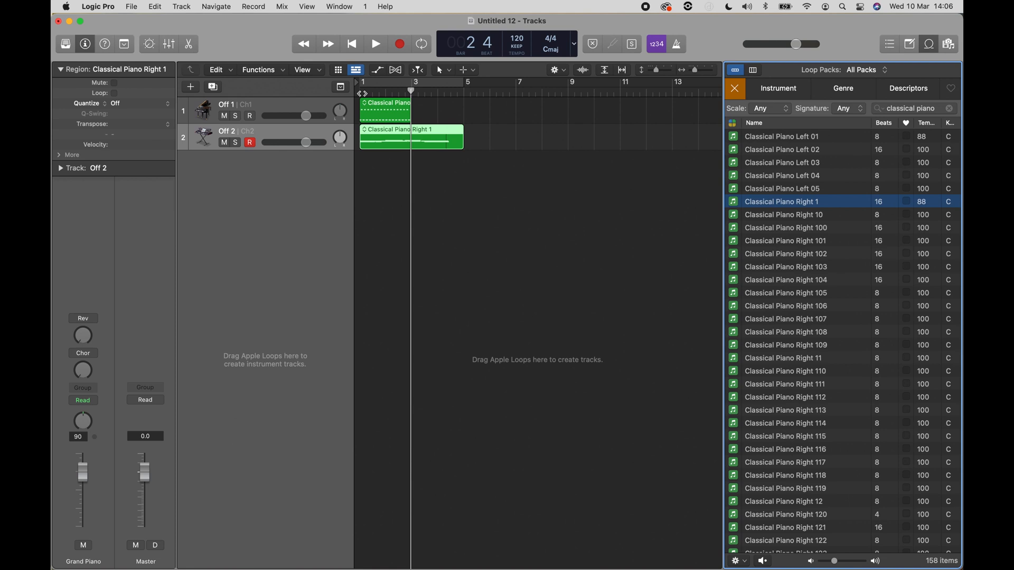
Play back the two piano loops, stop, and select the first track
left_click(375, 43)
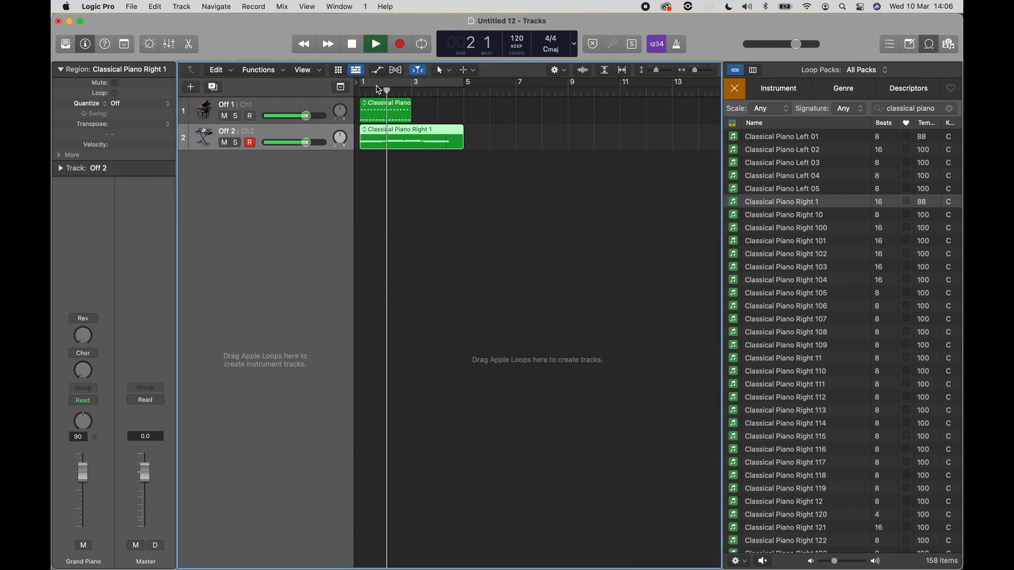
left_click(375, 44)
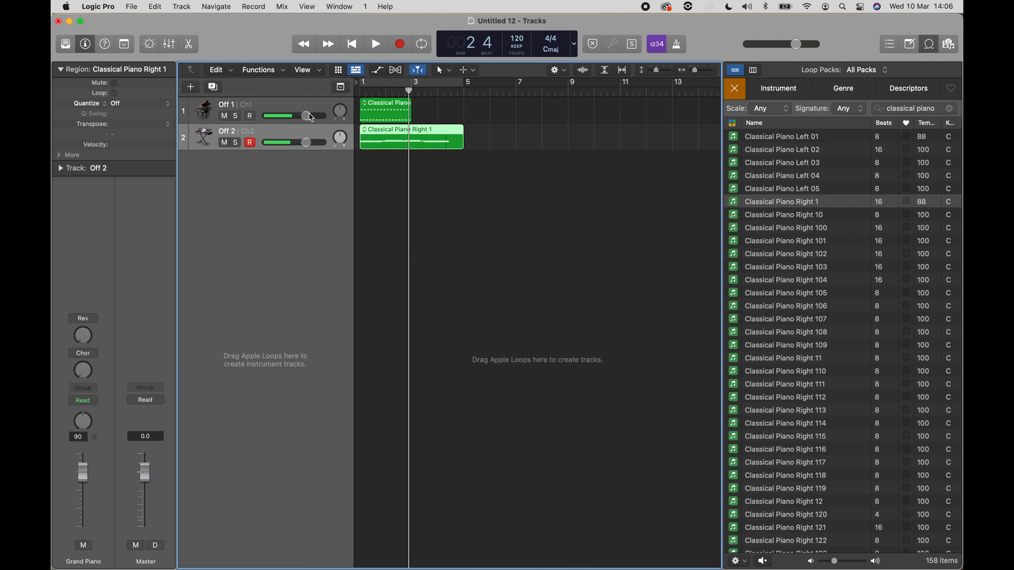
left_click(227, 104)
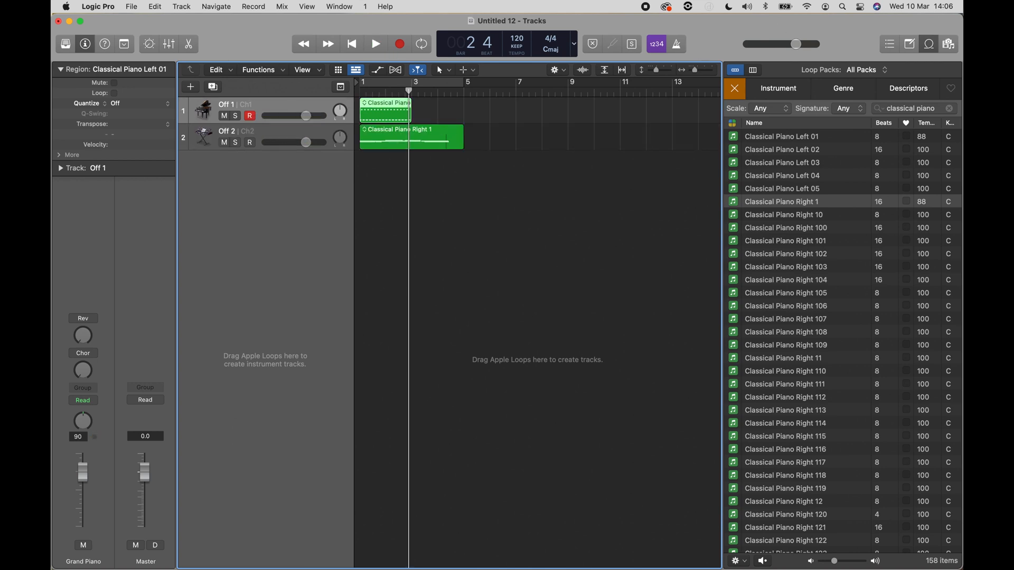
Assign Ableton Live's 1-Glass Piano to track 1 and 2-Det Keys to track 2 from the Library
left_click(734, 88)
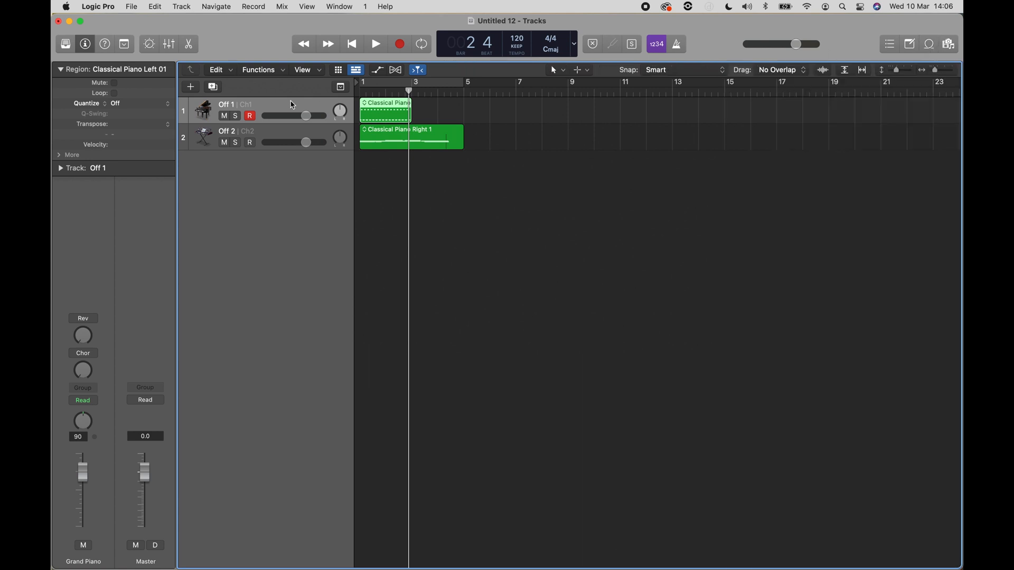
mouse_move(78, 55)
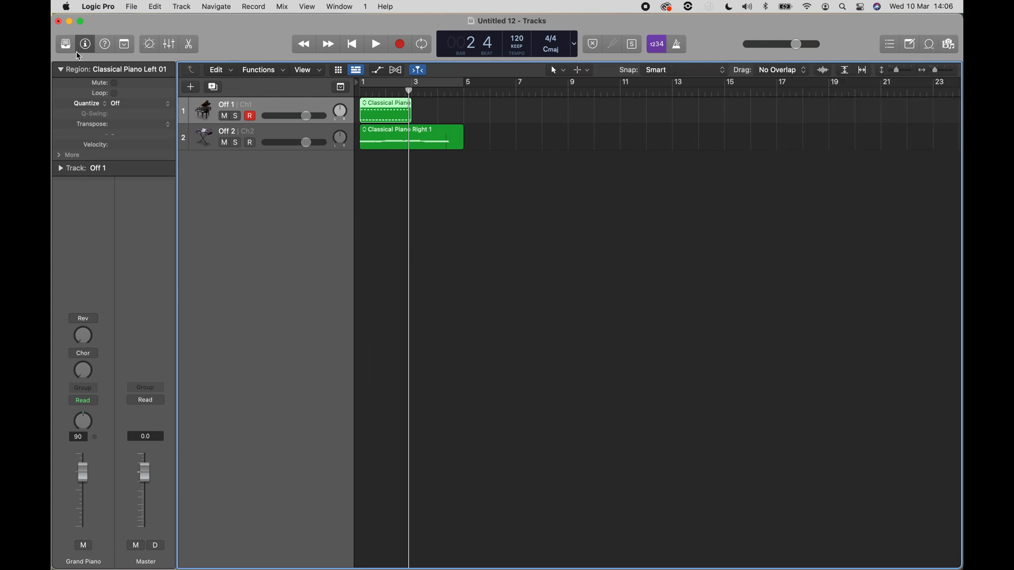
left_click(65, 44)
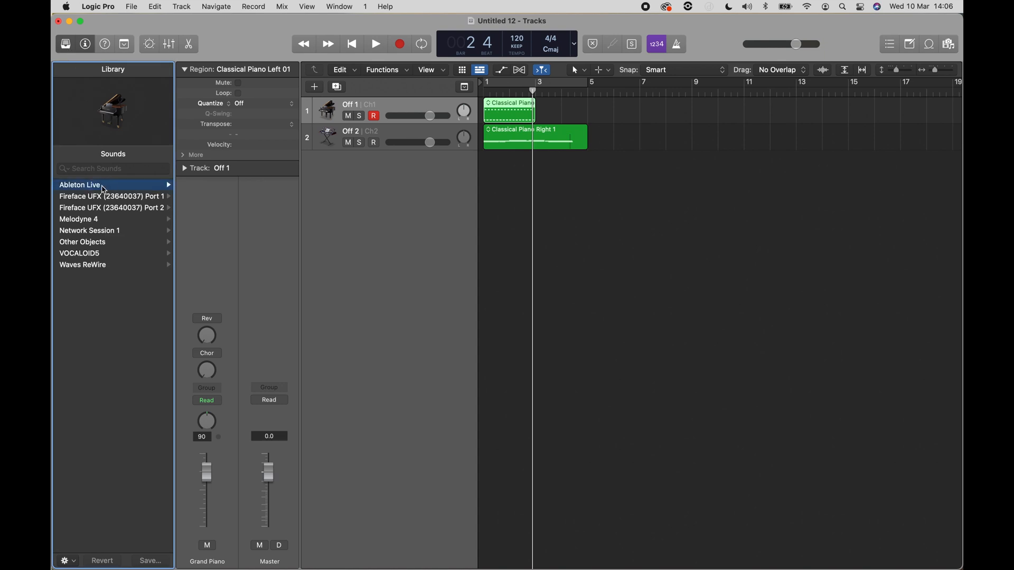
left_click(80, 185)
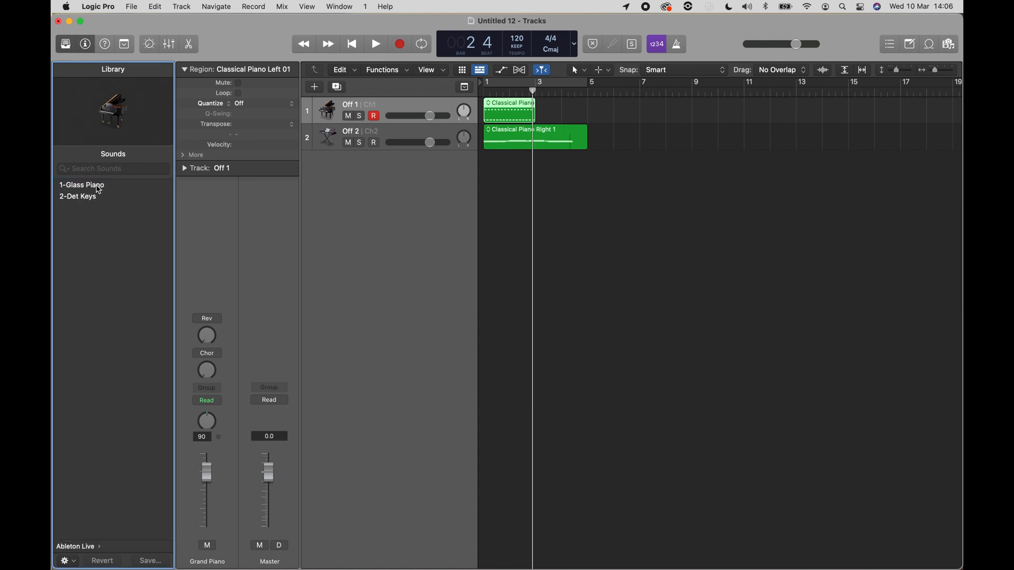
left_click(82, 185)
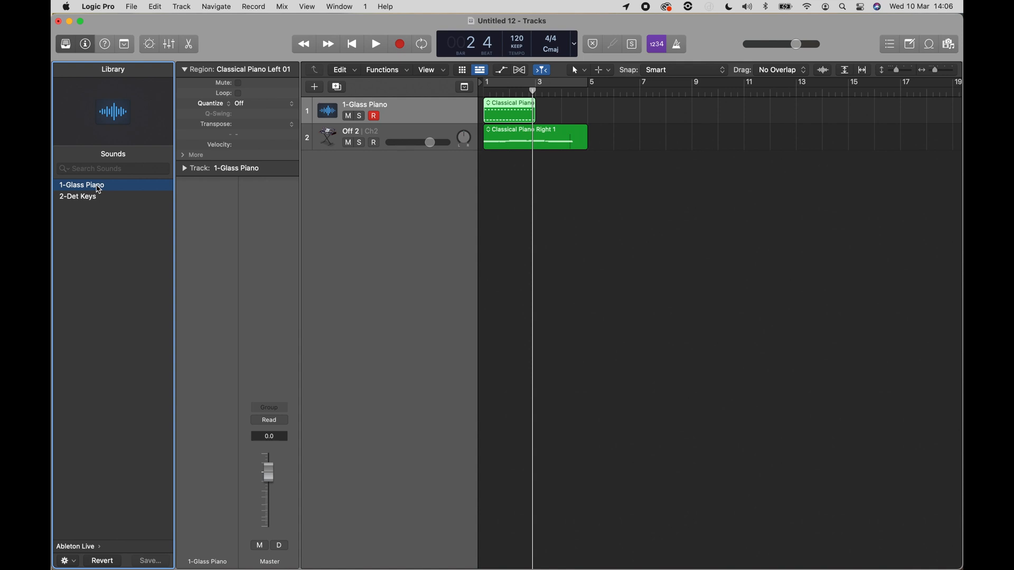
mouse_move(380, 136)
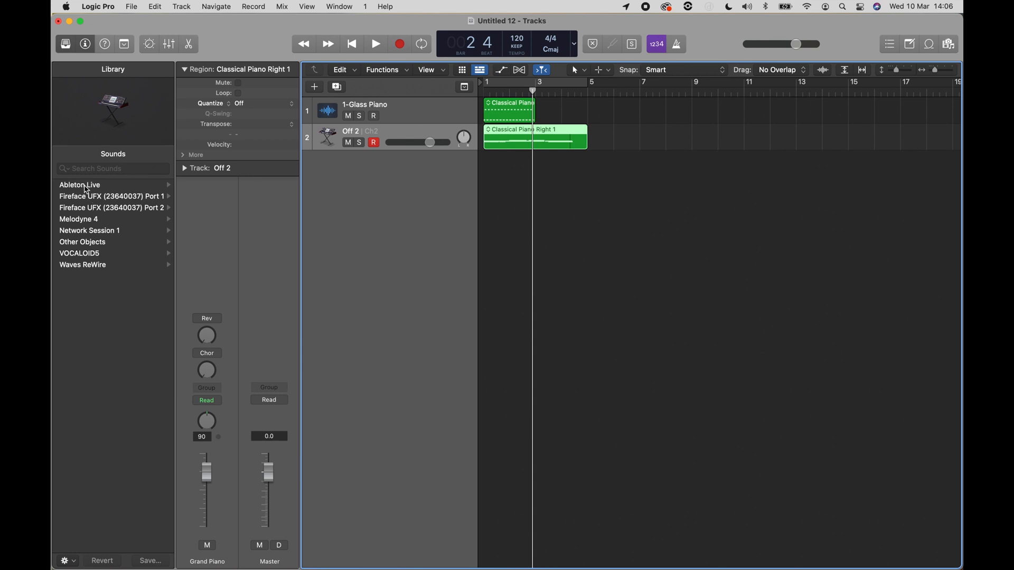
left_click(79, 185)
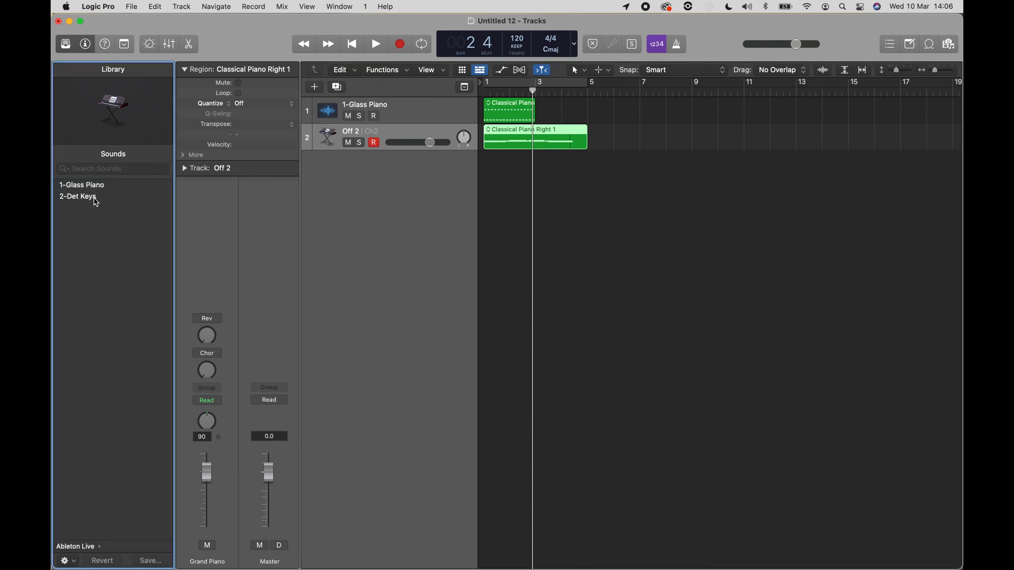
left_click(77, 196)
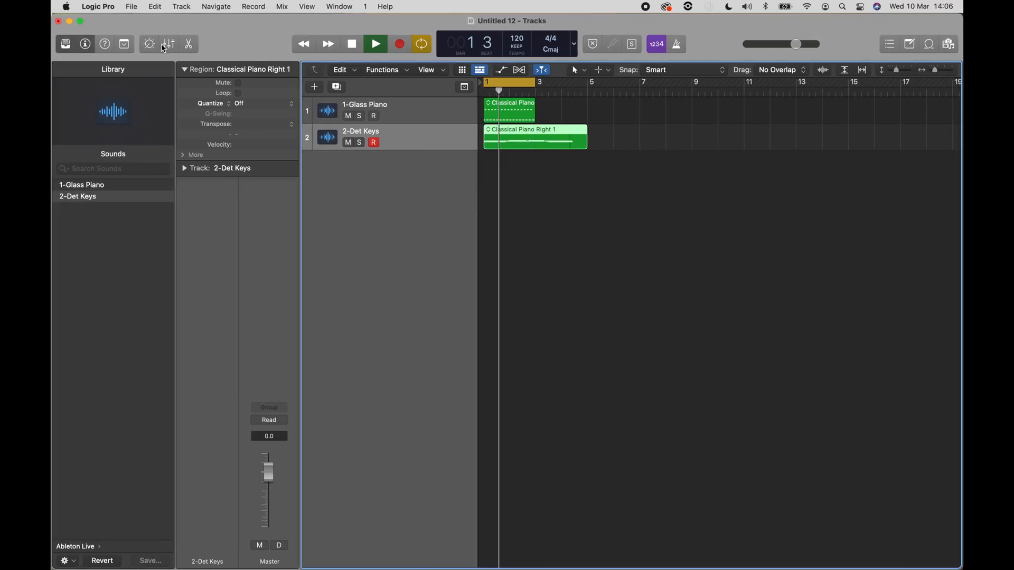
Create Aux 1 in the Mixer with input Ableton Live RW:Mix L/R, then stop playback
left_click(168, 44)
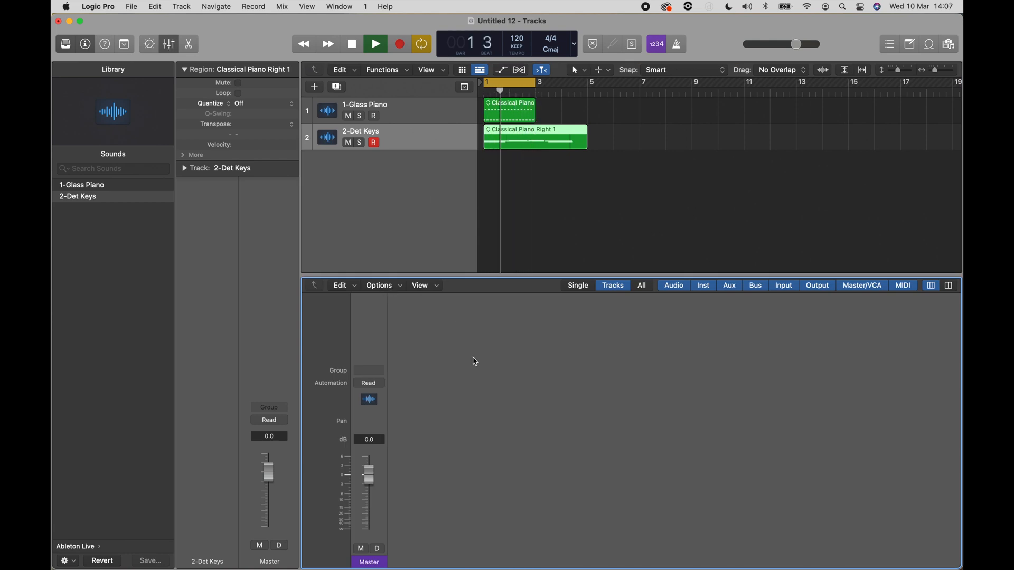
left_click(379, 285)
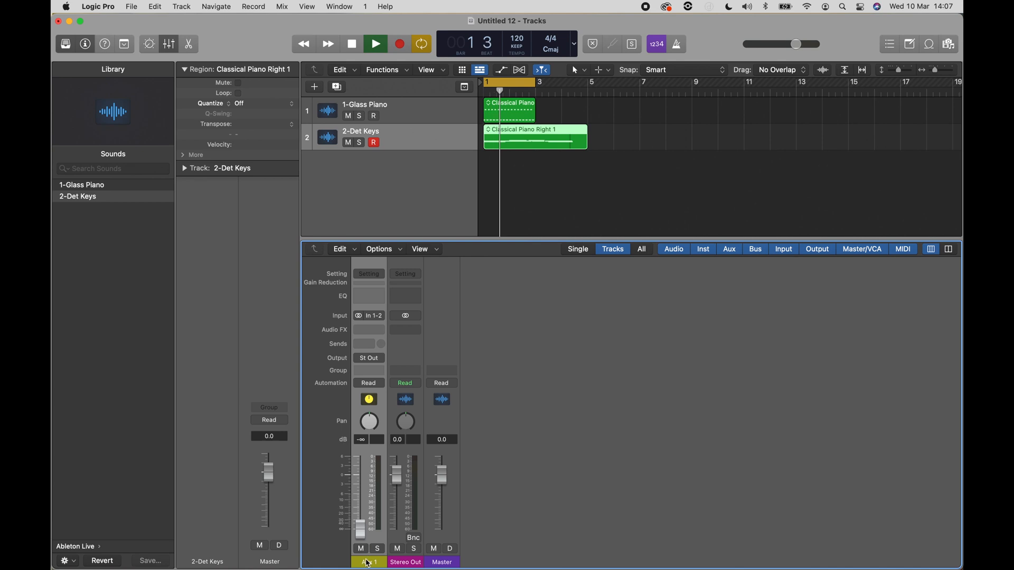
left_click(369, 317)
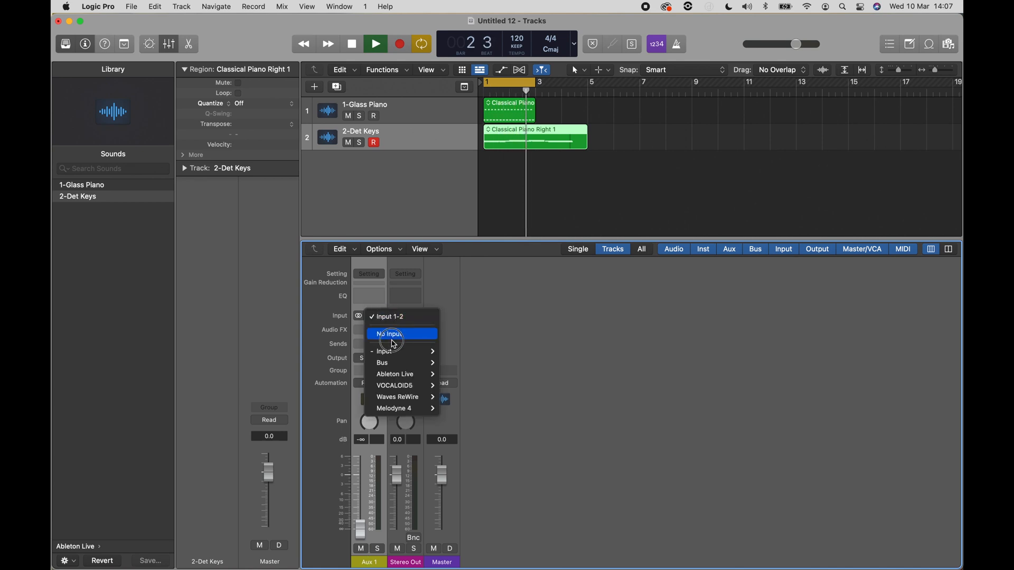
mouse_move(394, 374)
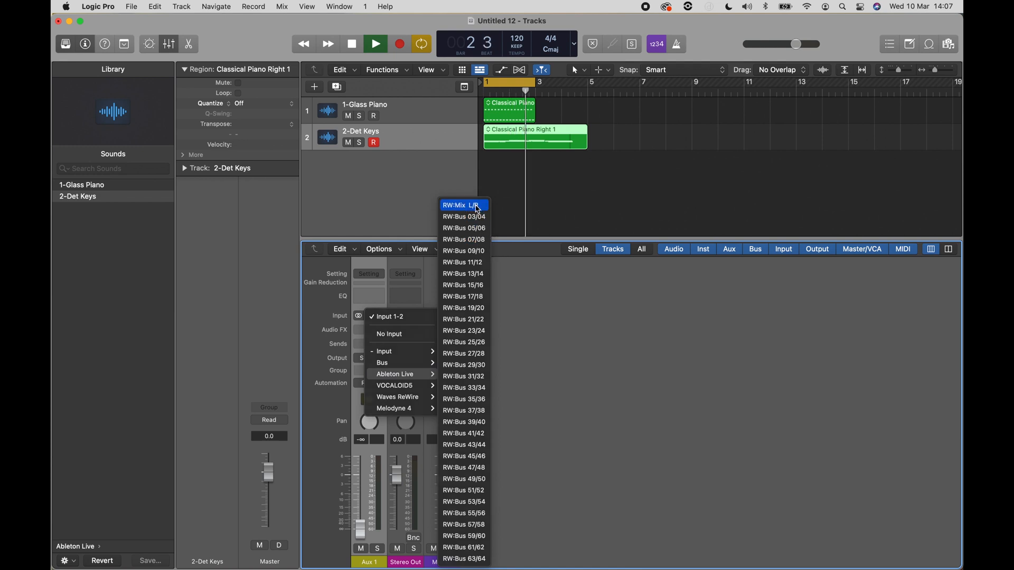
left_click(454, 205)
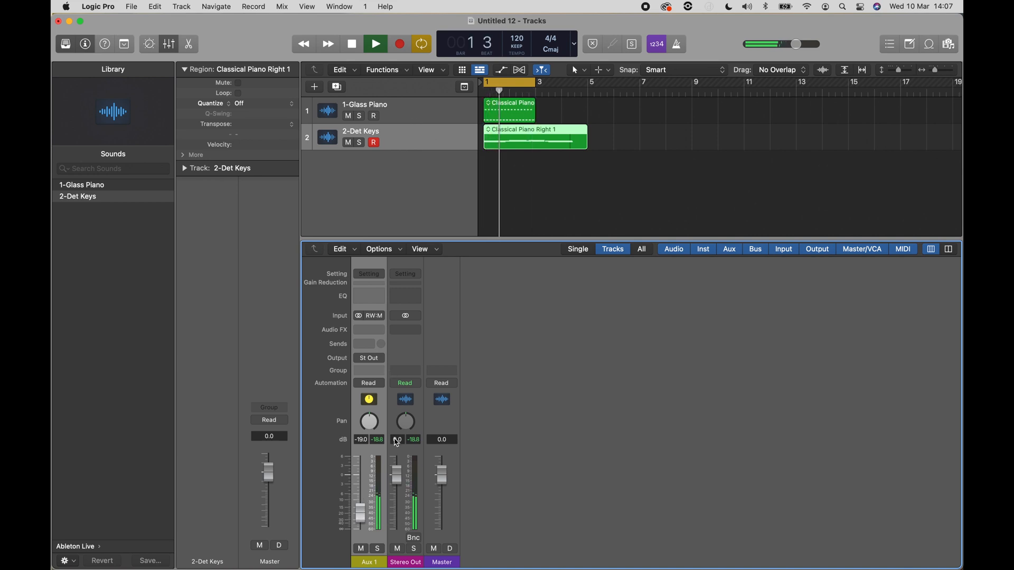
left_click(378, 43)
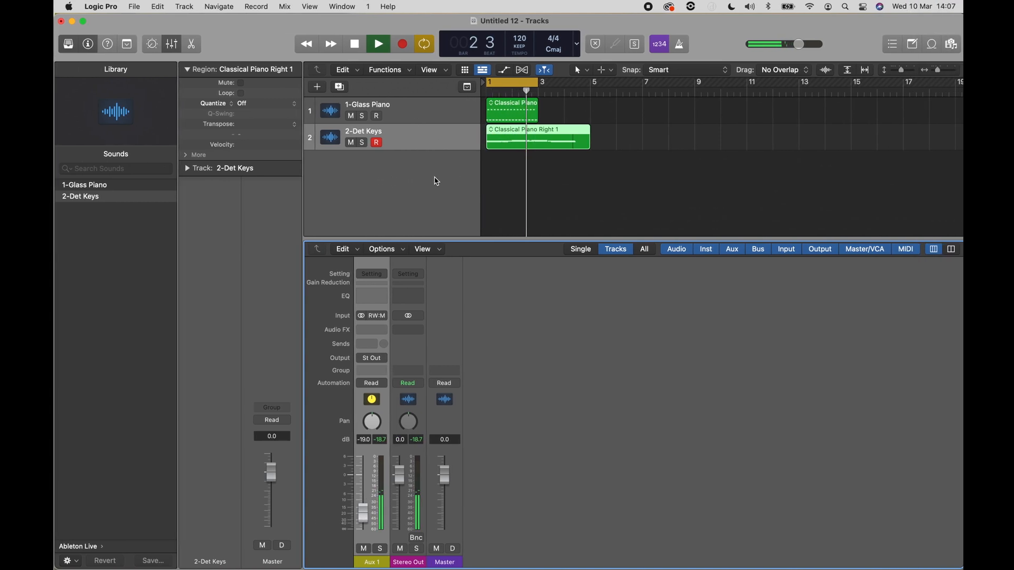
left_click(353, 44)
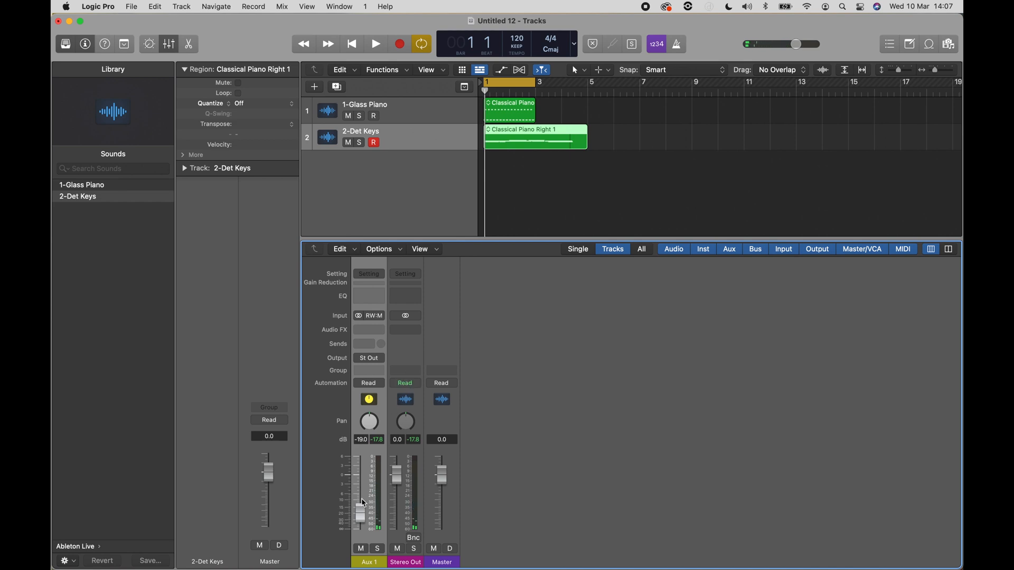
left_click(378, 249)
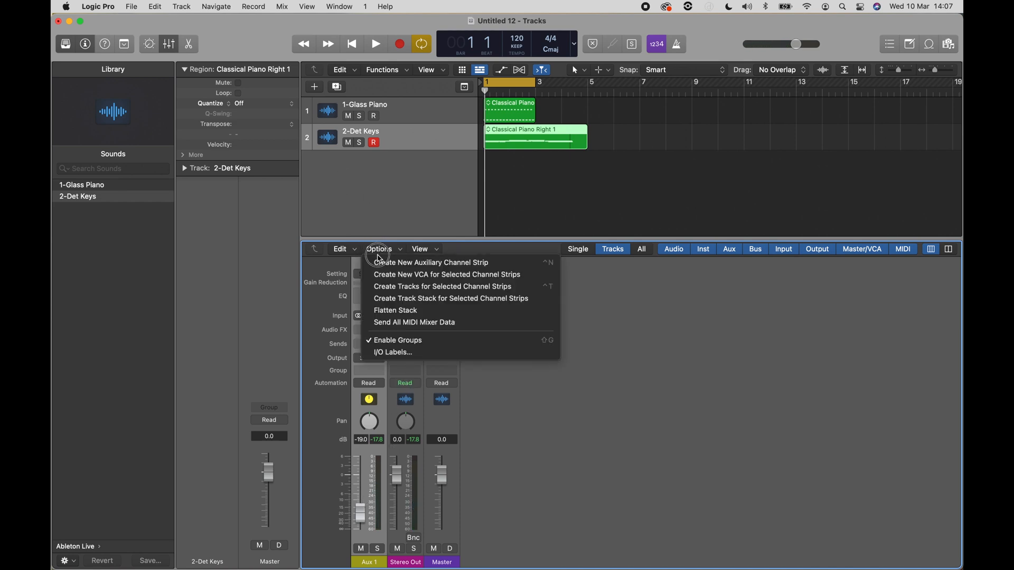
Add Aux 2, feed Aux 1 from ReWire bus 3/4 and Aux 2 from bus 05/06, and rename Aux 1
left_click(429, 263)
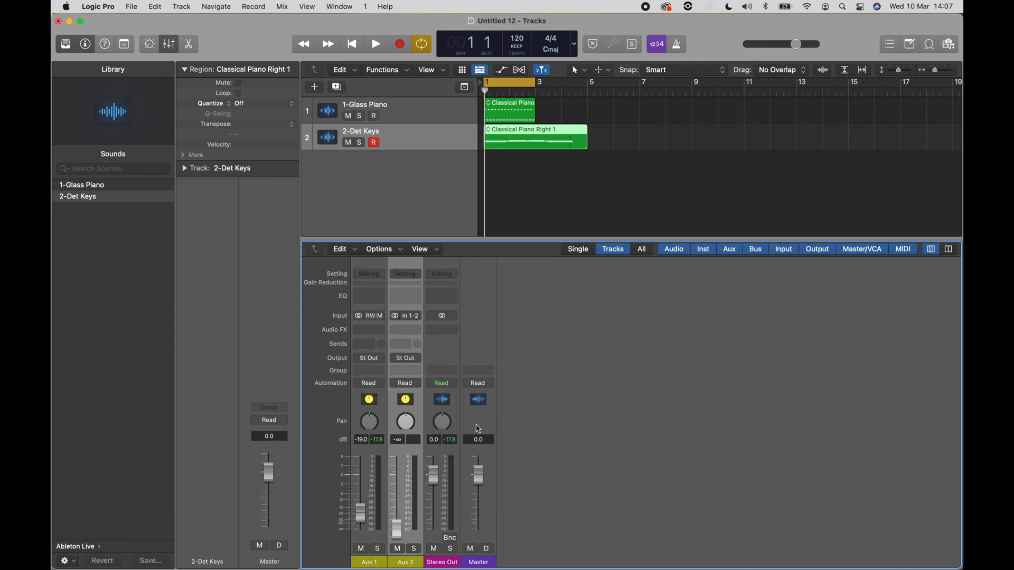
mouse_move(382, 317)
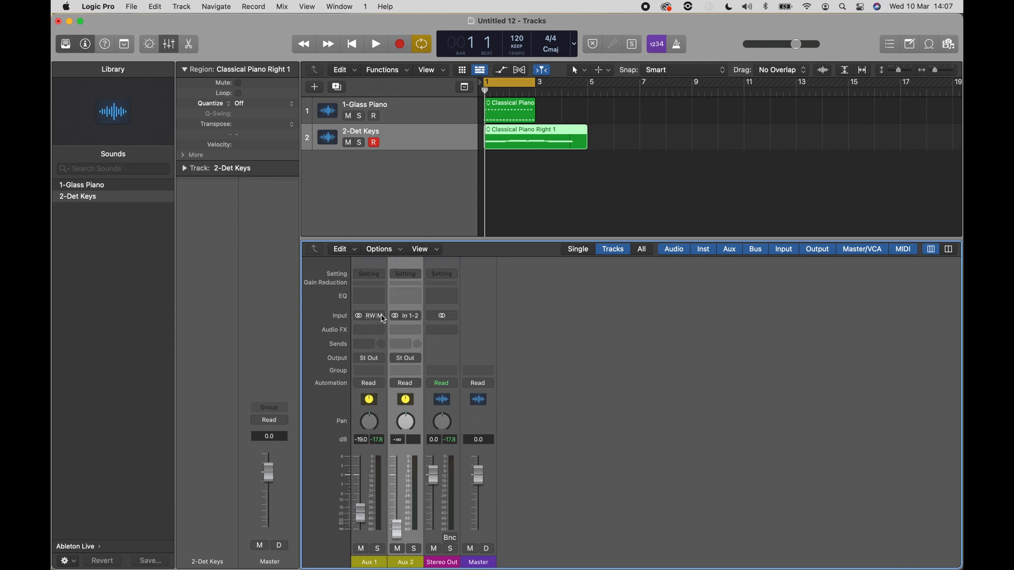
left_click(372, 317)
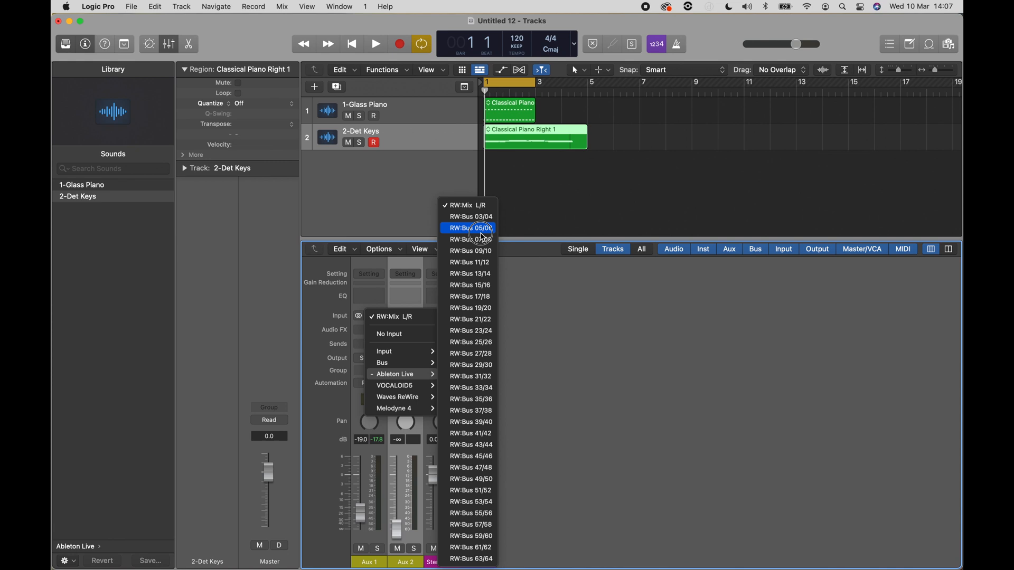
left_click(470, 228)
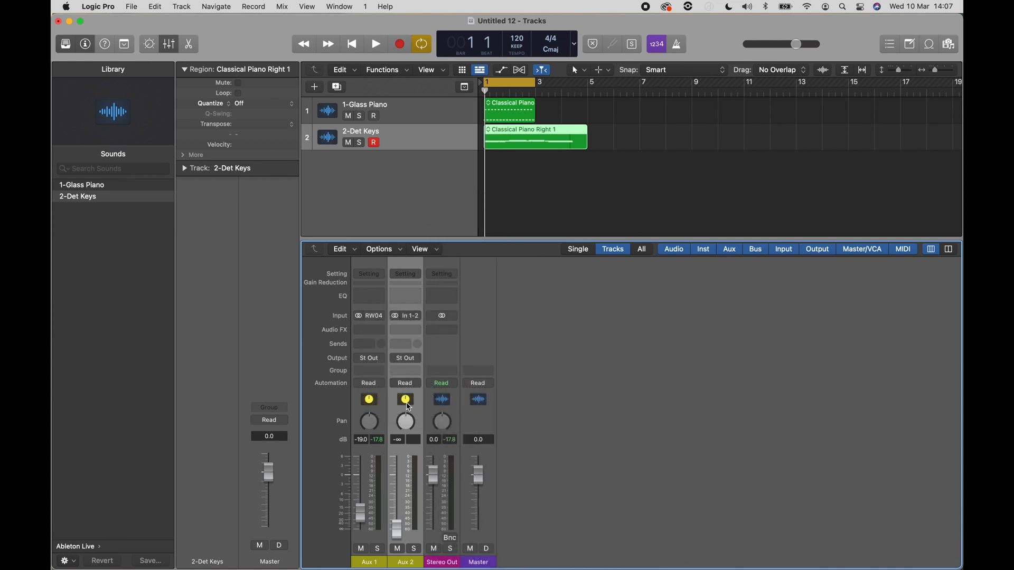
left_click(405, 316)
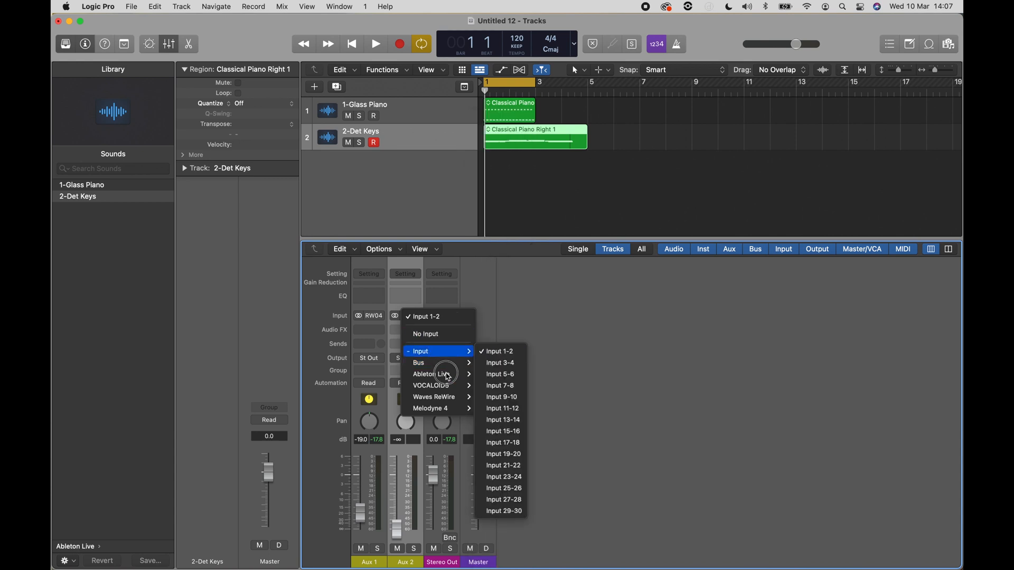
mouse_move(431, 374)
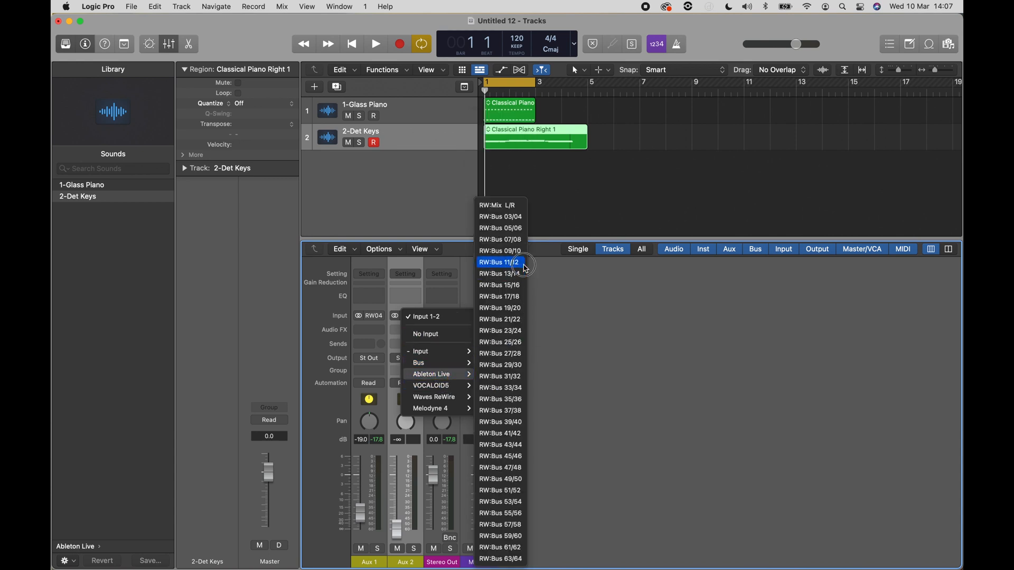
mouse_move(521, 228)
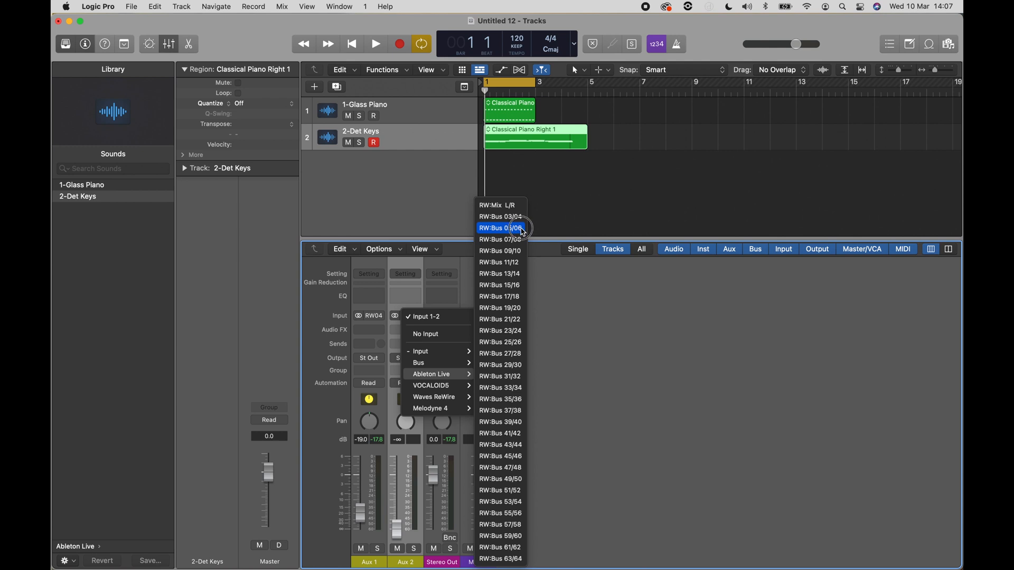
left_click(500, 227)
type("From Able")
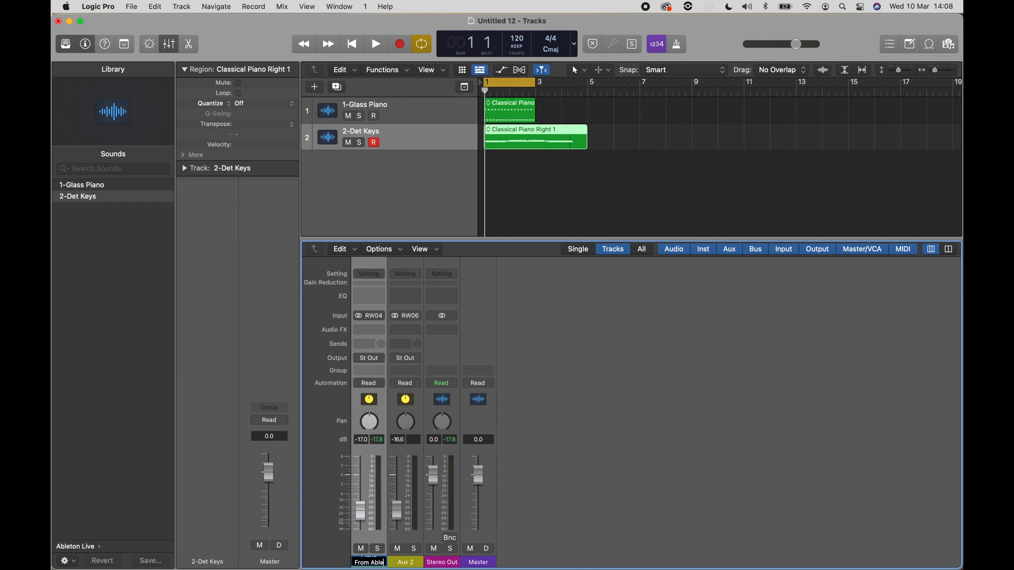
left_click(405, 562)
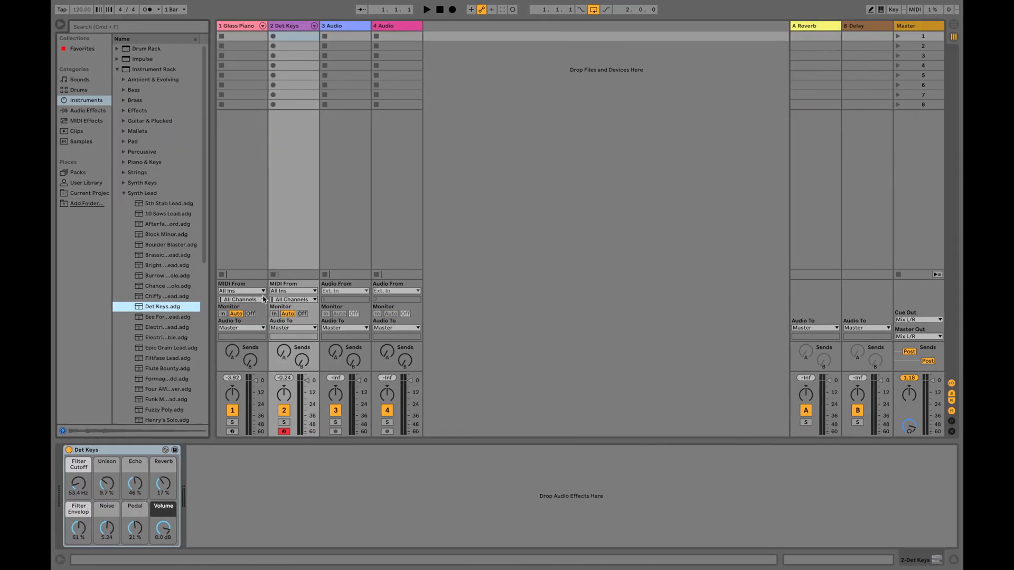
mouse_move(253, 329)
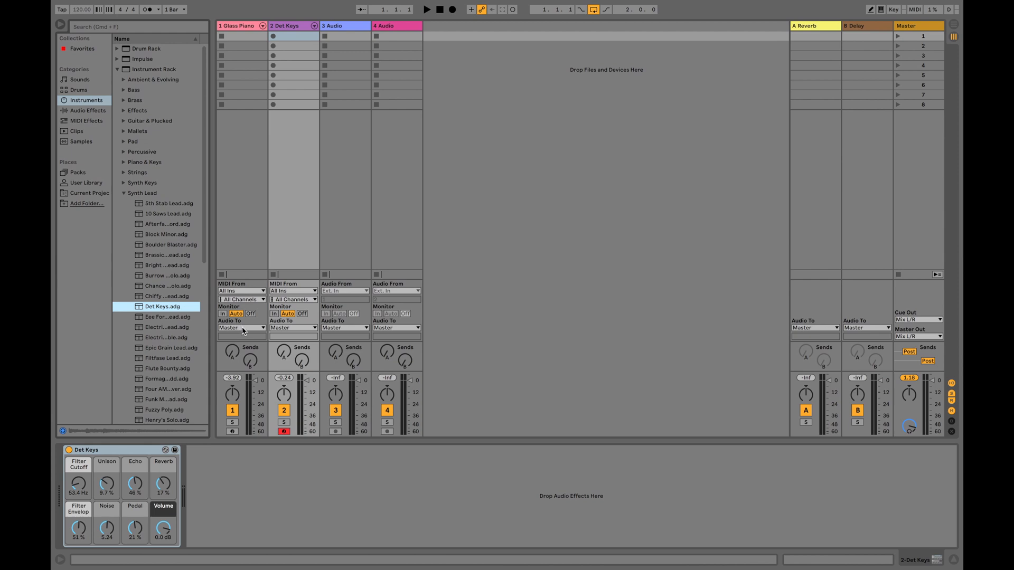
Set the Glass Piano track's Audio To output to ReWire Out on Bus 3/4
left_click(241, 328)
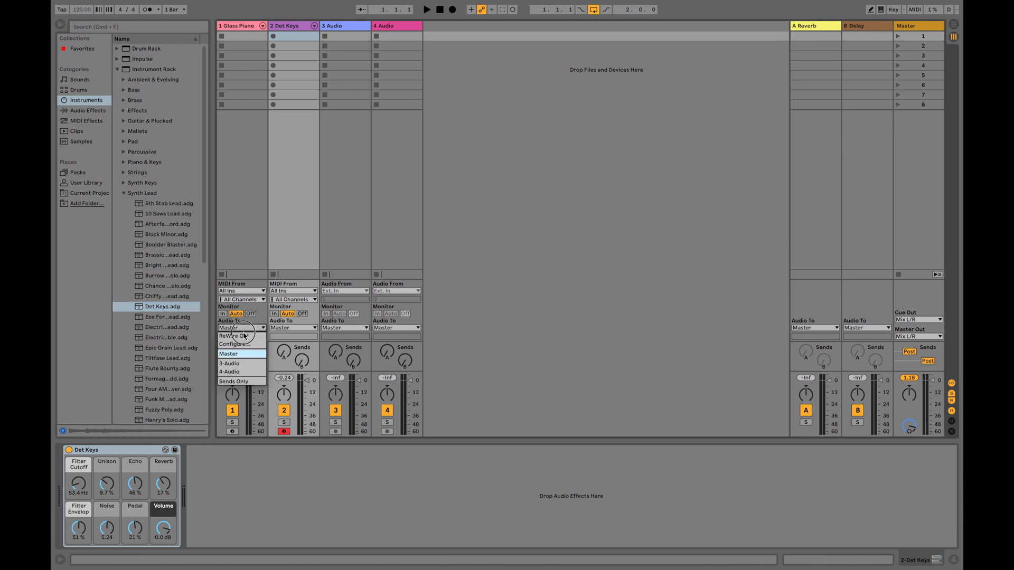
left_click(233, 336)
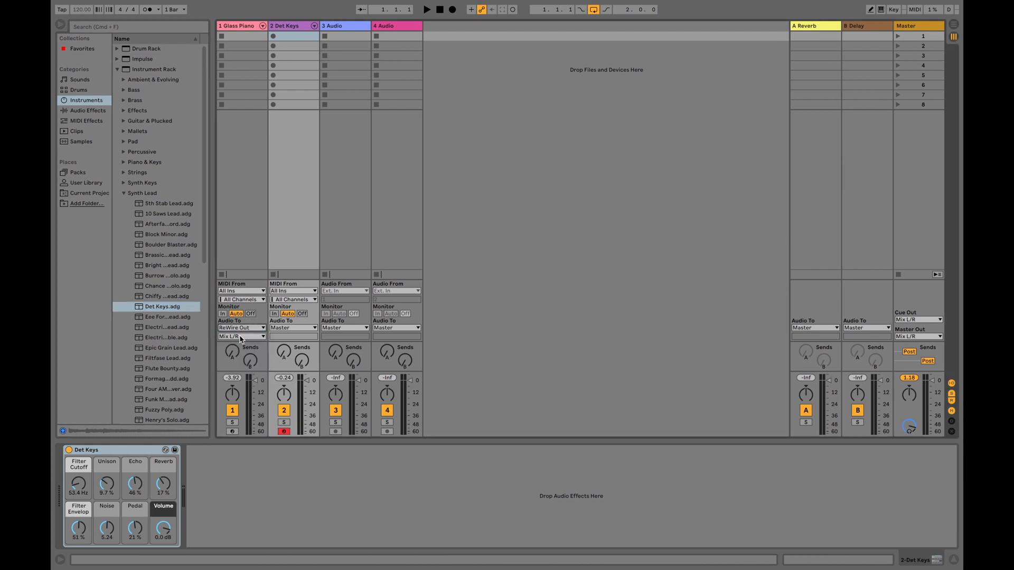
left_click(242, 337)
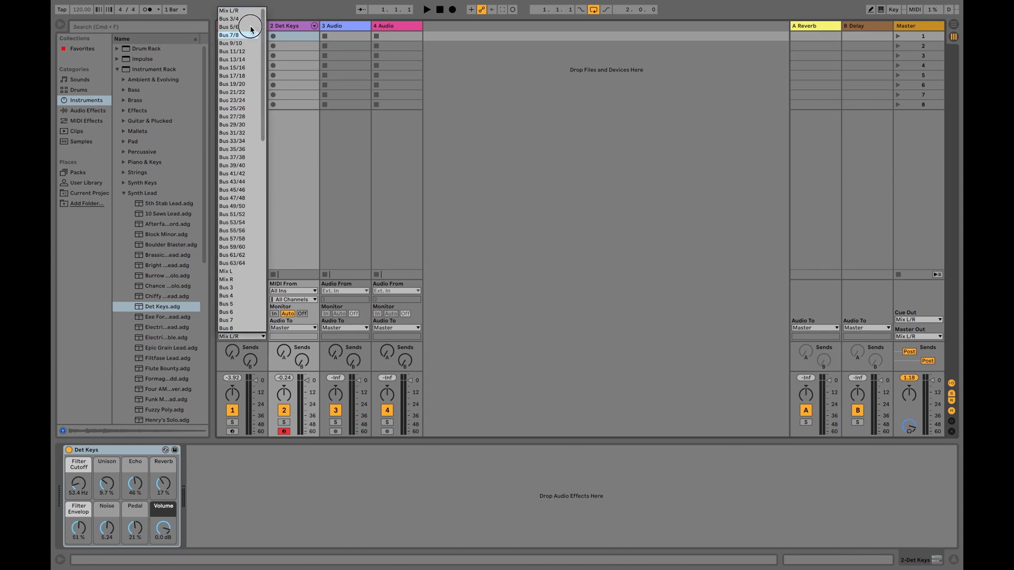
left_click(232, 19)
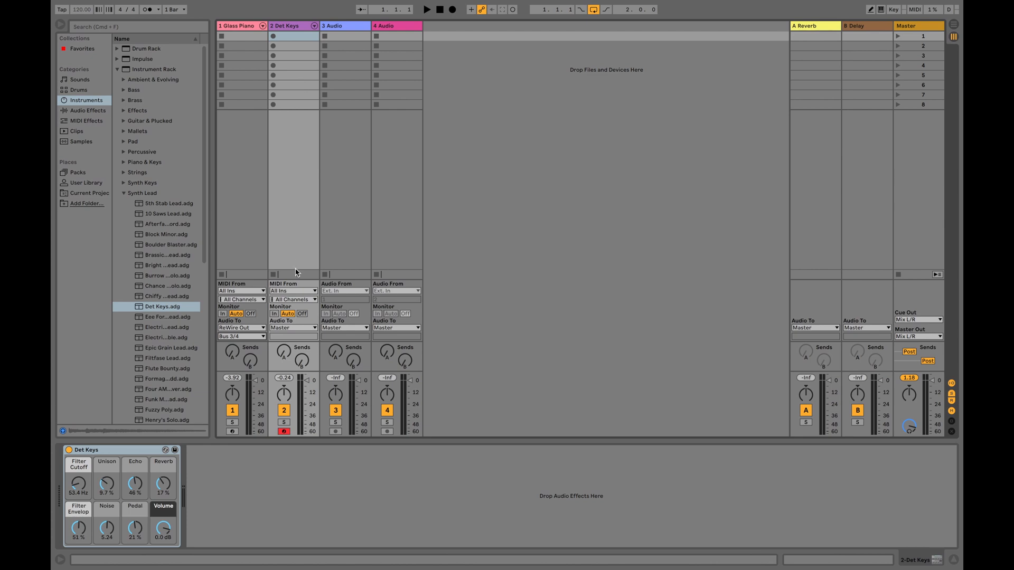
left_click(292, 328)
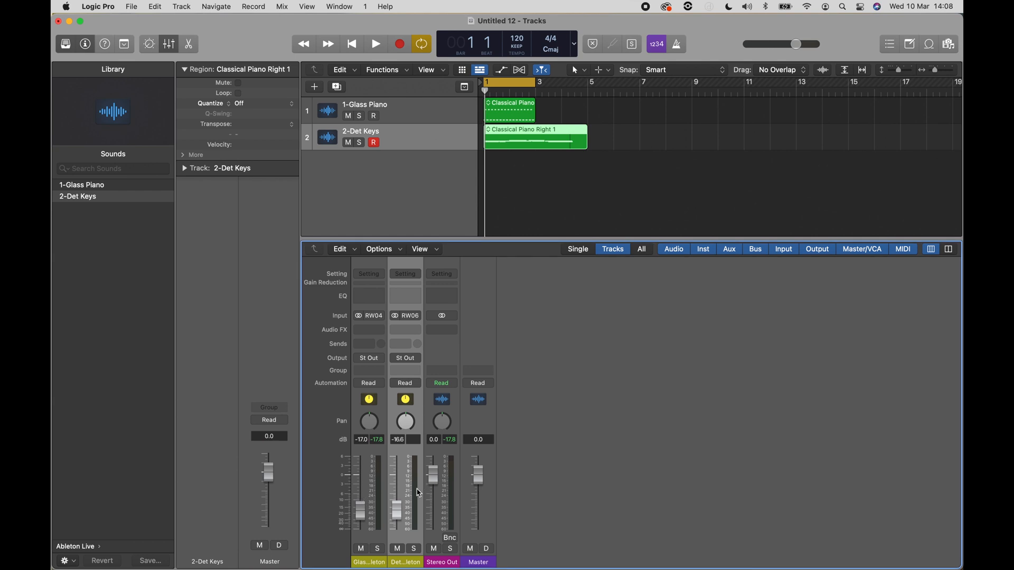
Pan Glass Piano left to -32 and Det Keys slightly right to +11
left_click(376, 43)
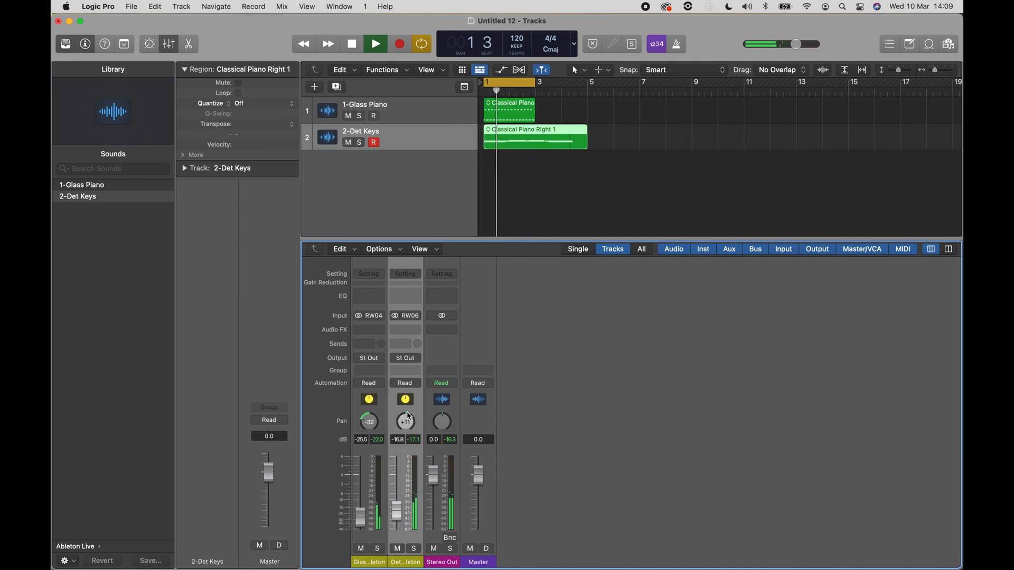
left_click(375, 43)
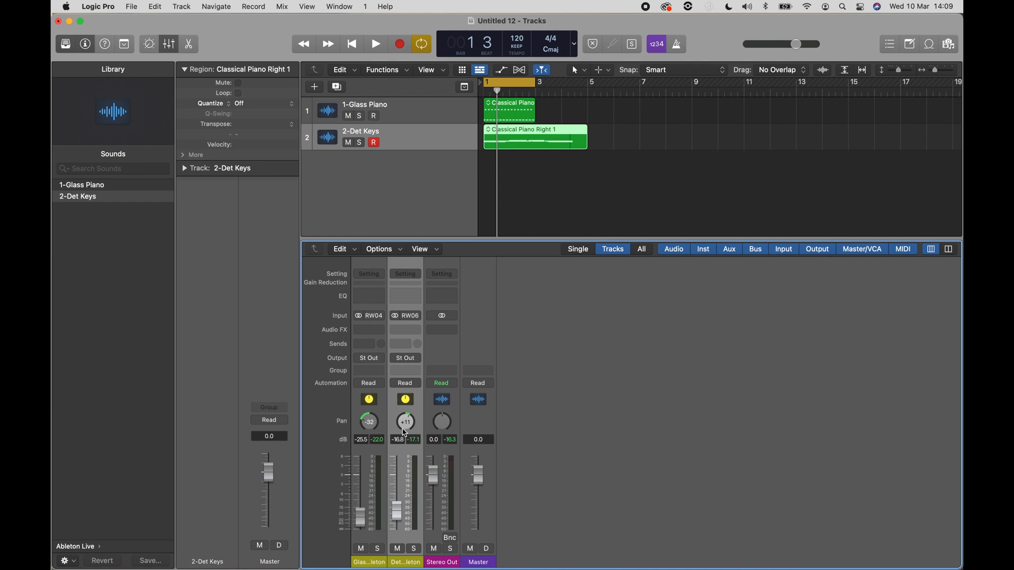
mouse_move(524, 199)
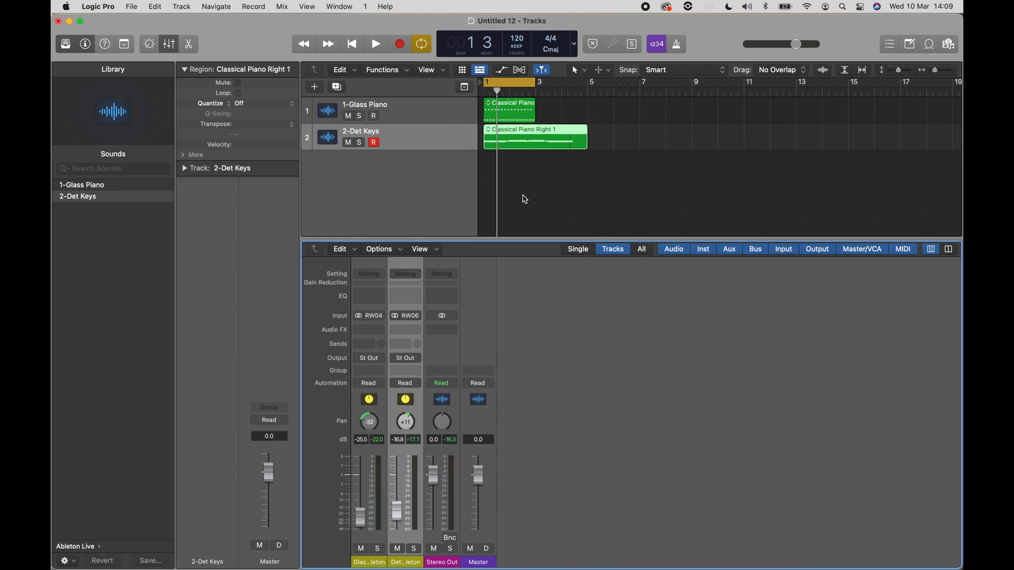
mouse_move(541, 175)
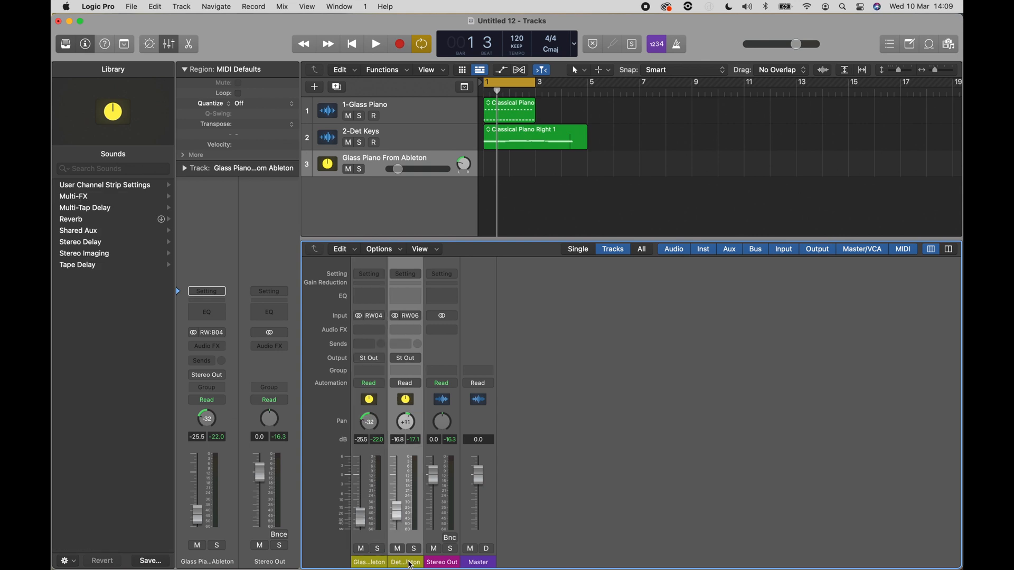
Create a Det Keys From Ableton track from its aux channel and refocus the Tracks area
left_click(405, 562)
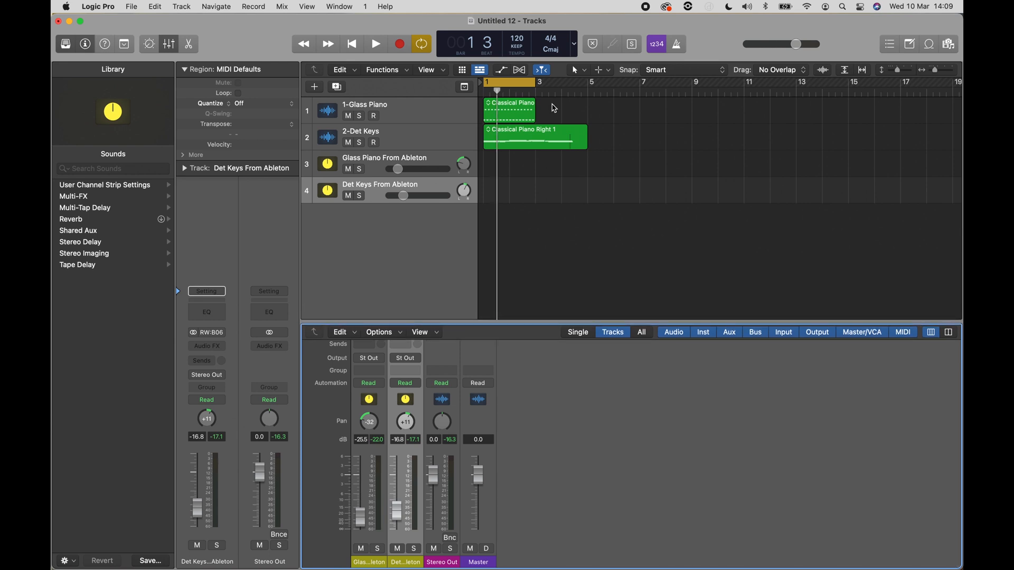
left_click(375, 43)
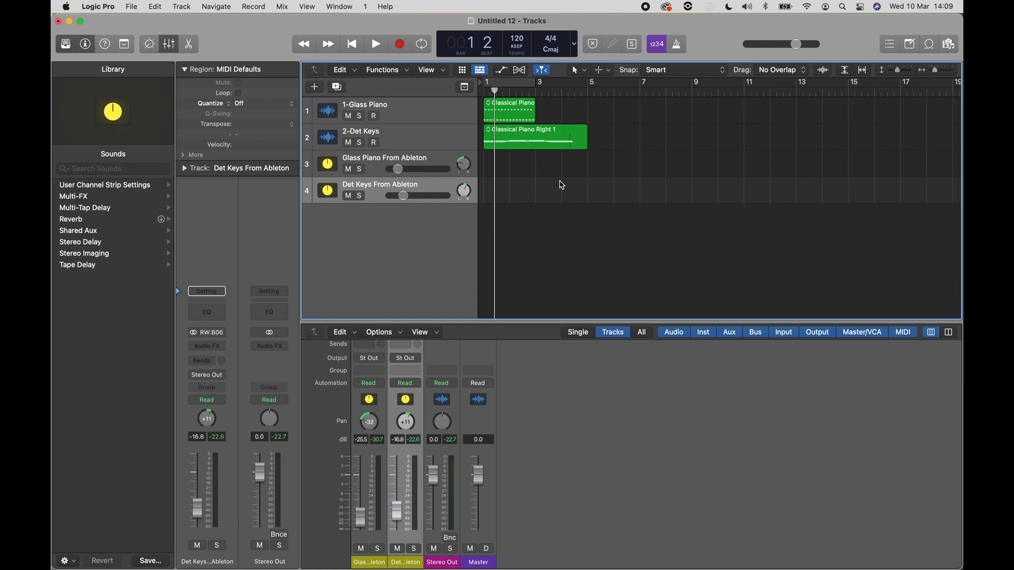
mouse_move(555, 188)
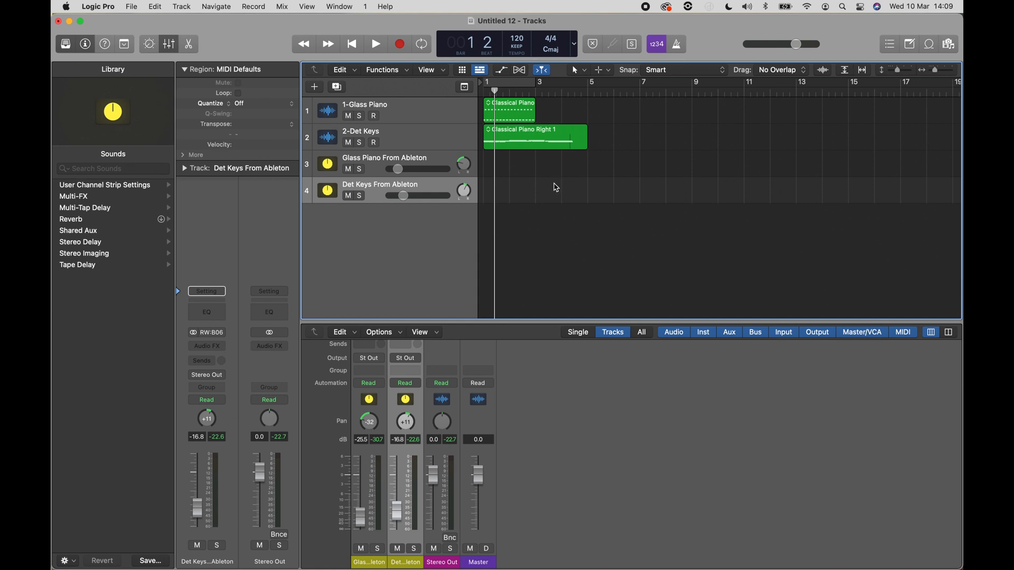
mouse_move(489, 168)
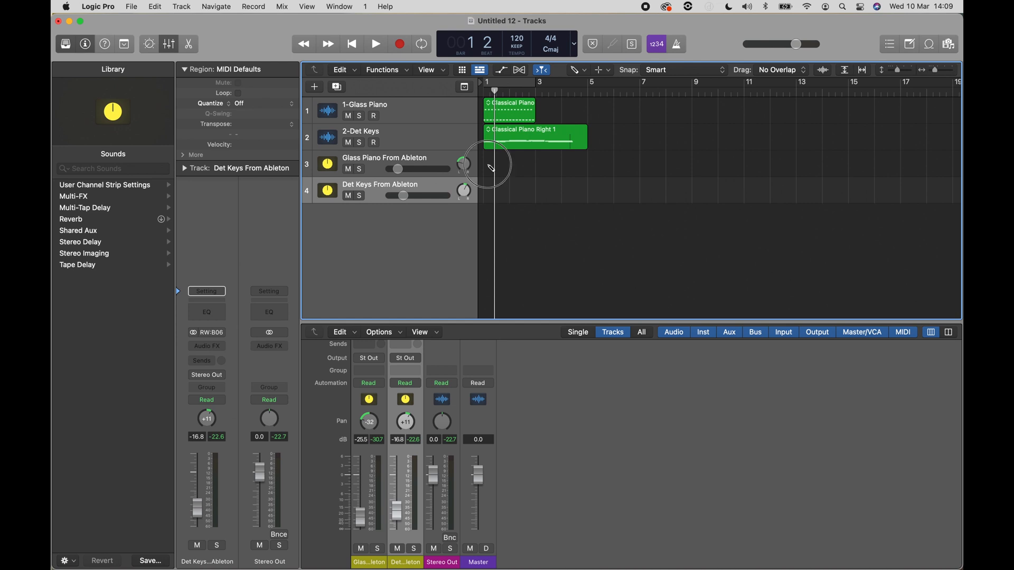
Draw an empty region on the Glass Piano track and switch back to the Pointer Tool
left_click(496, 165)
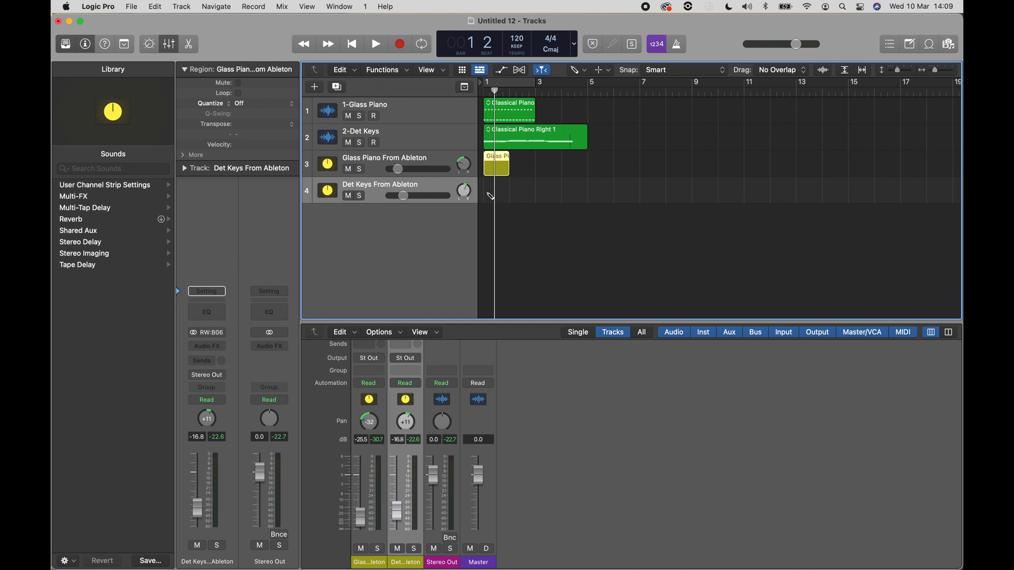
right_click(495, 194)
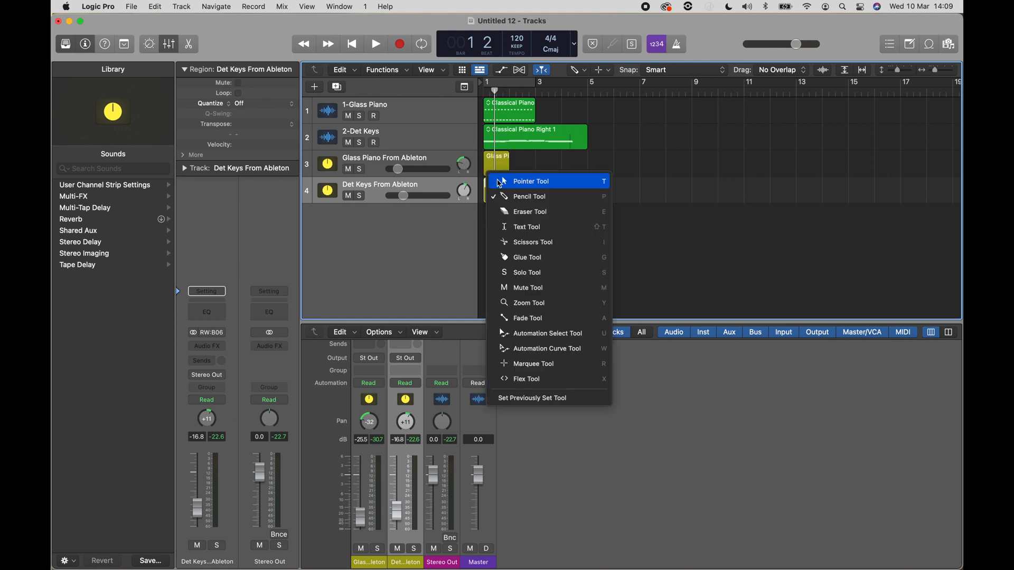
left_click(530, 181)
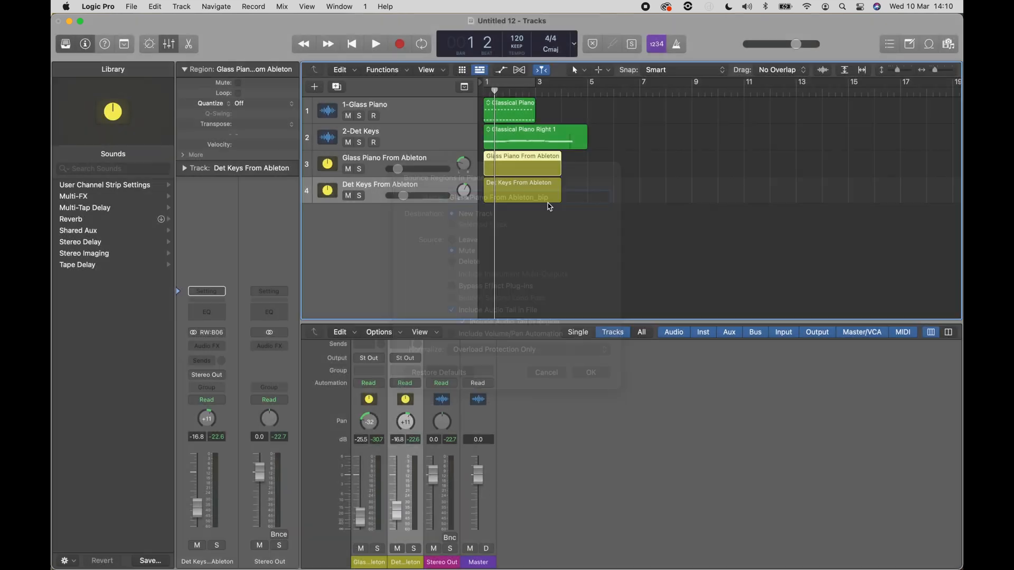
Bounce the Glass Piano and Det Keys regions in place to new tracks, muting the originals
left_click(590, 372)
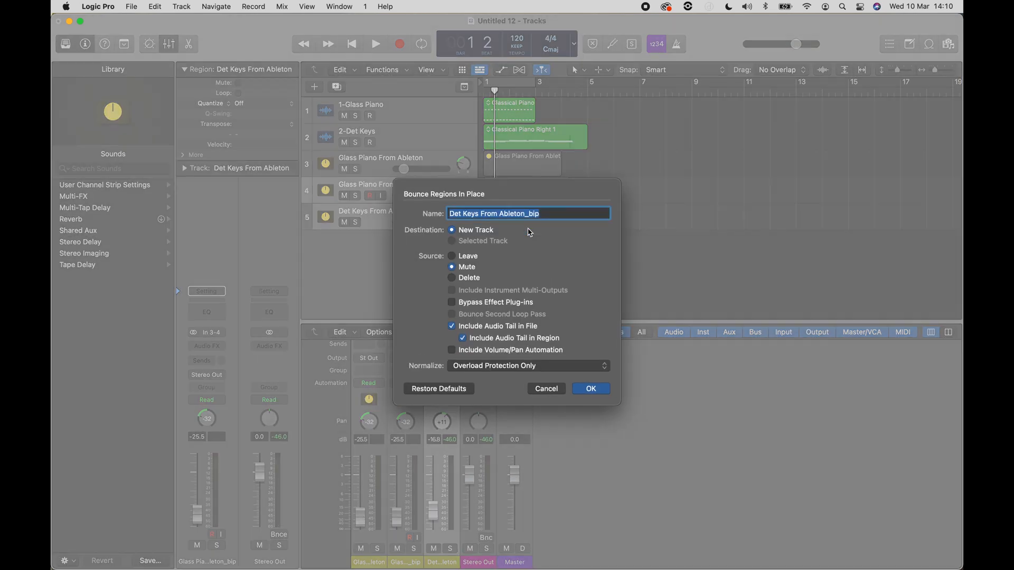
left_click(589, 389)
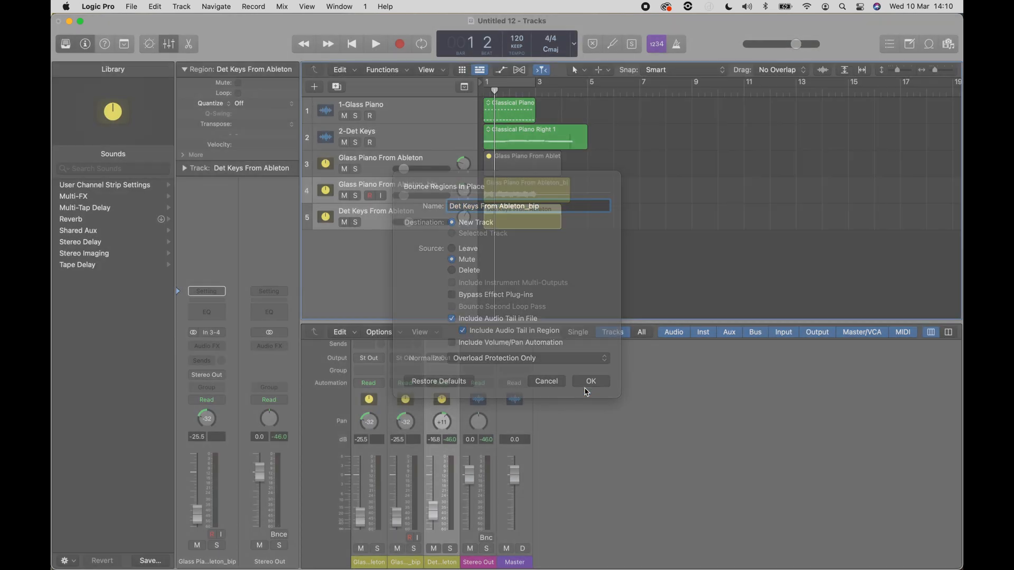
left_click(589, 381)
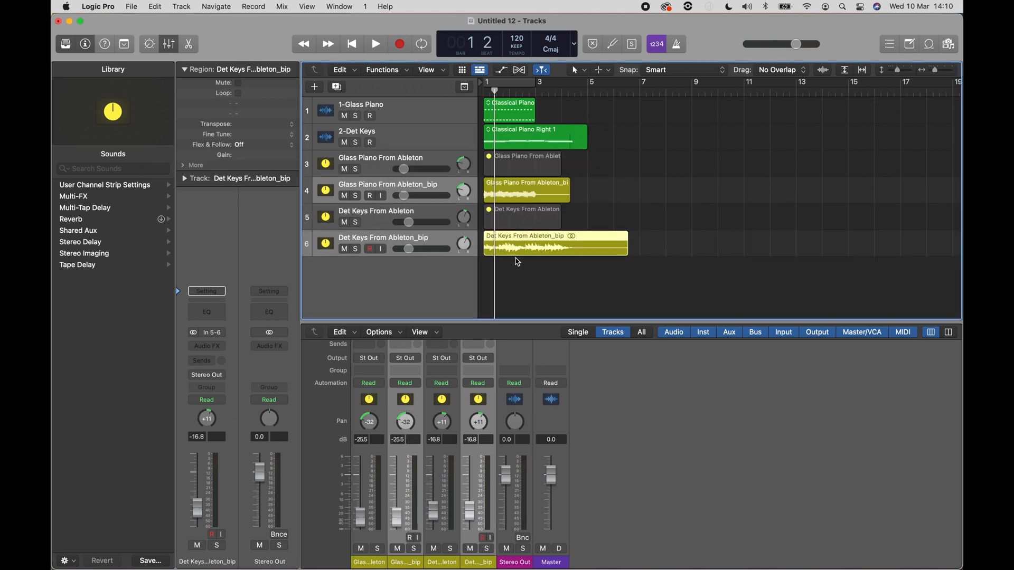
left_click(525, 189)
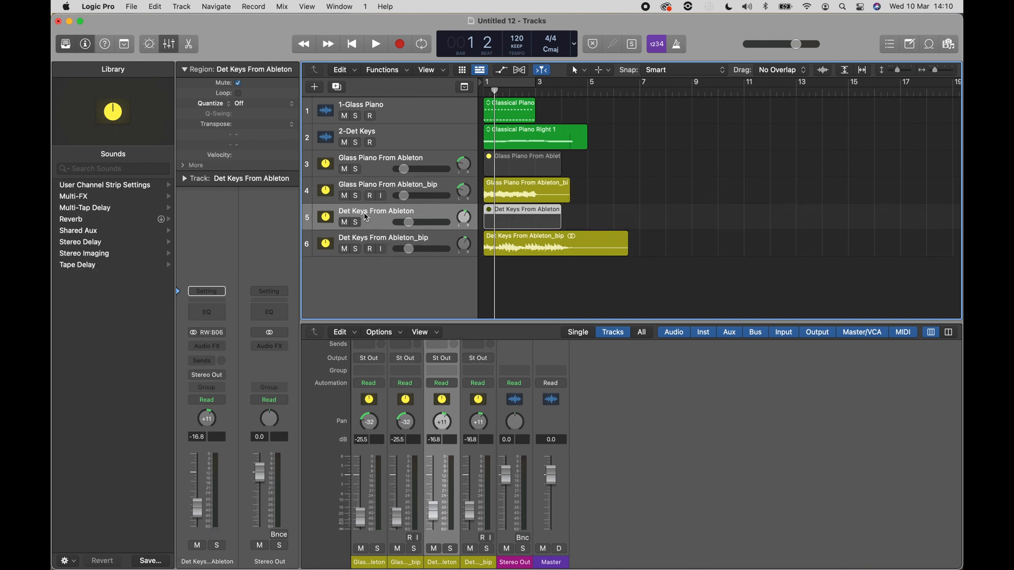
mouse_move(418, 550)
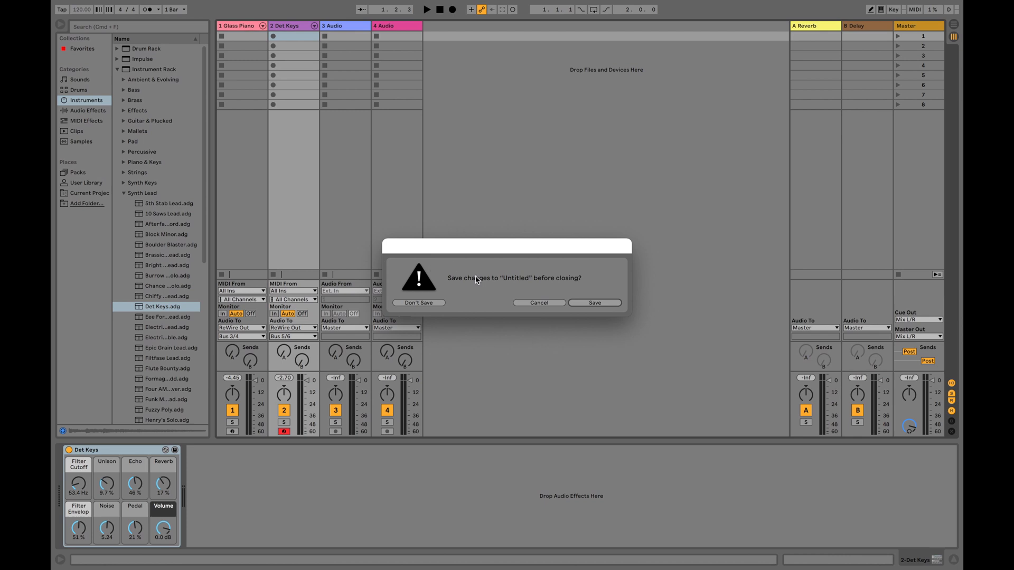
Answer Ableton Live's save-changes prompt for Untitled and quit
left_click(418, 302)
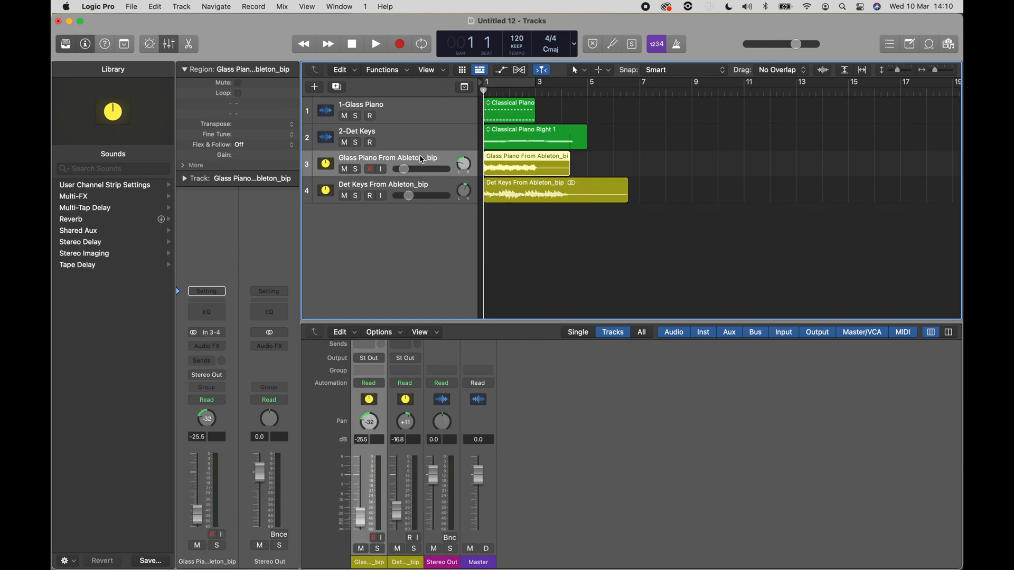
Keep only the two bounced _bip tracks and pan Det Keys right to +24
left_click(388, 136)
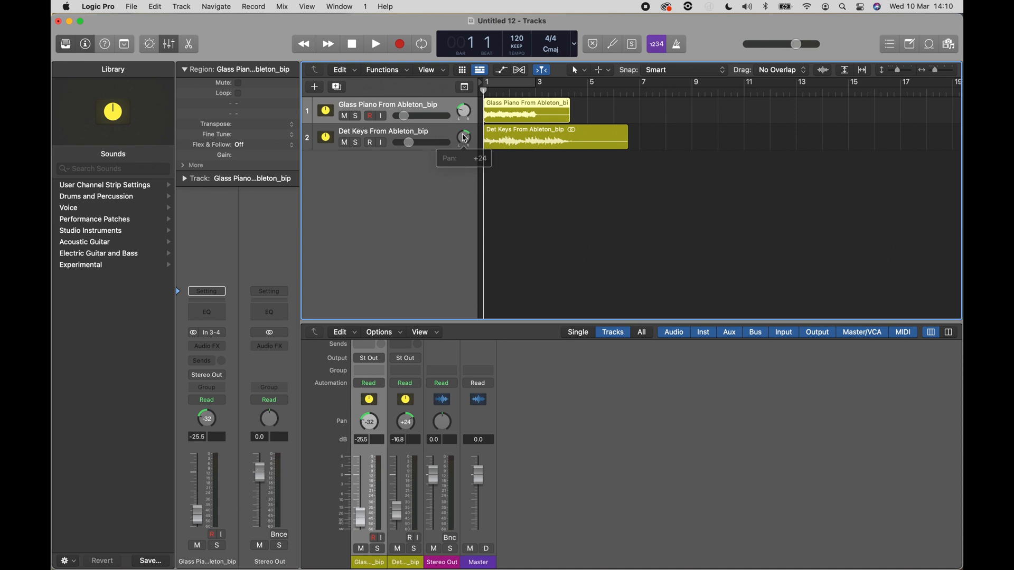
left_click(376, 44)
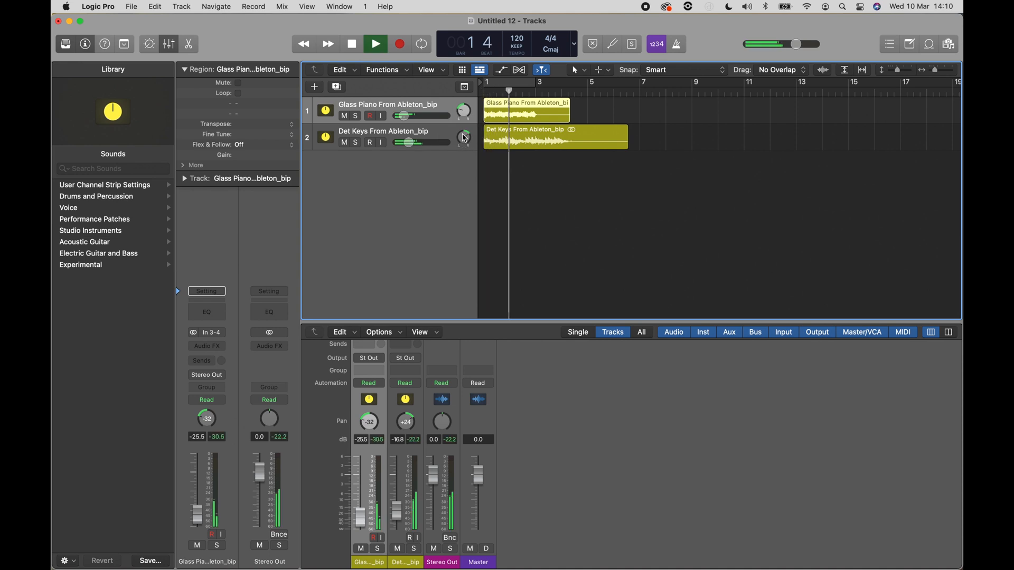
left_click(375, 43)
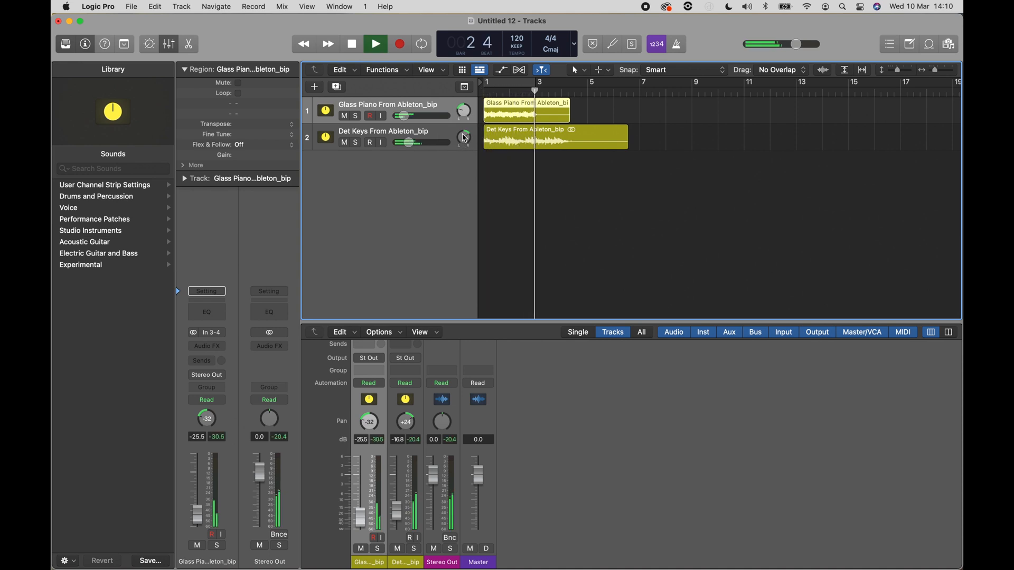
left_click(375, 43)
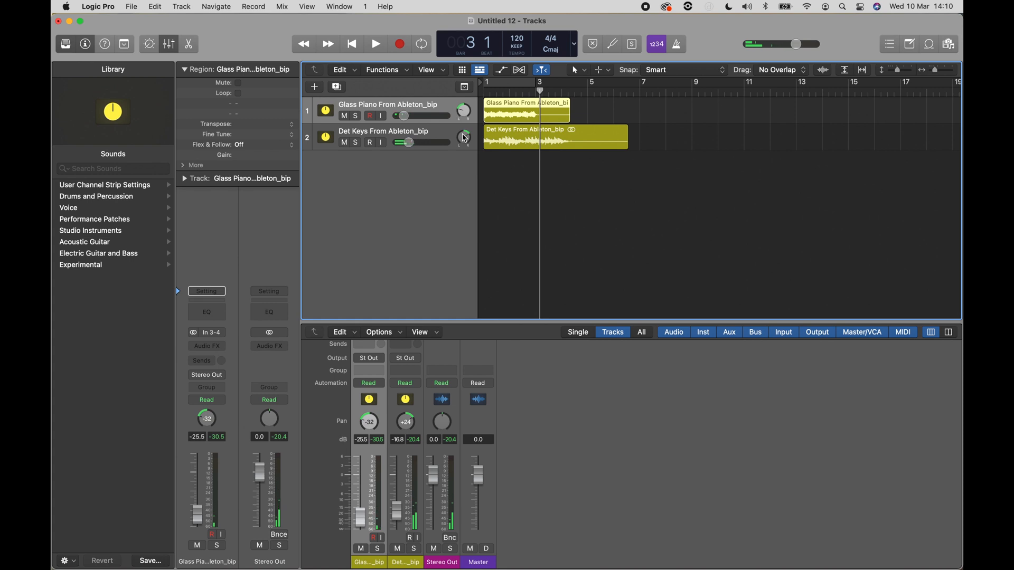